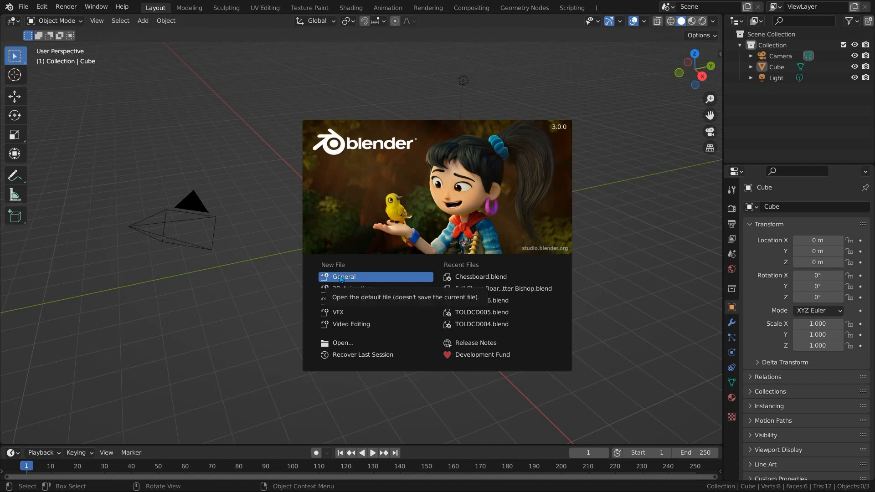
Start a default General scene and save it over the existing chessboard.blend.
click(344, 277)
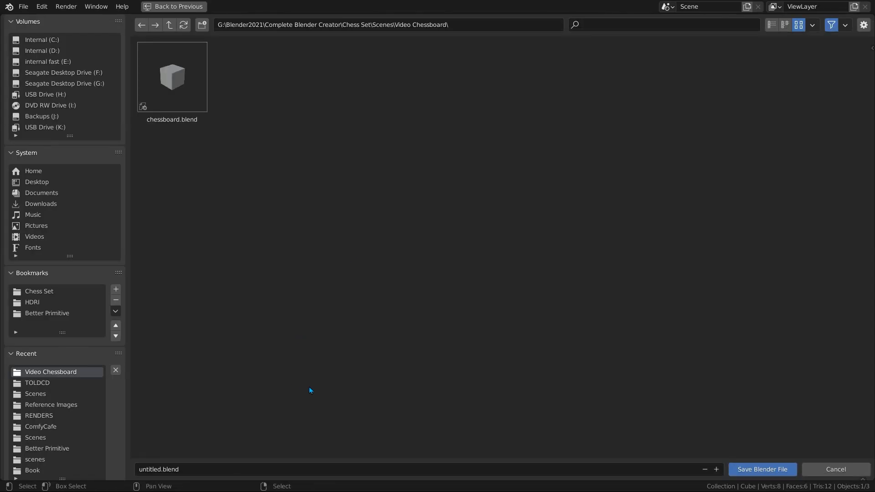
text(chessboard)
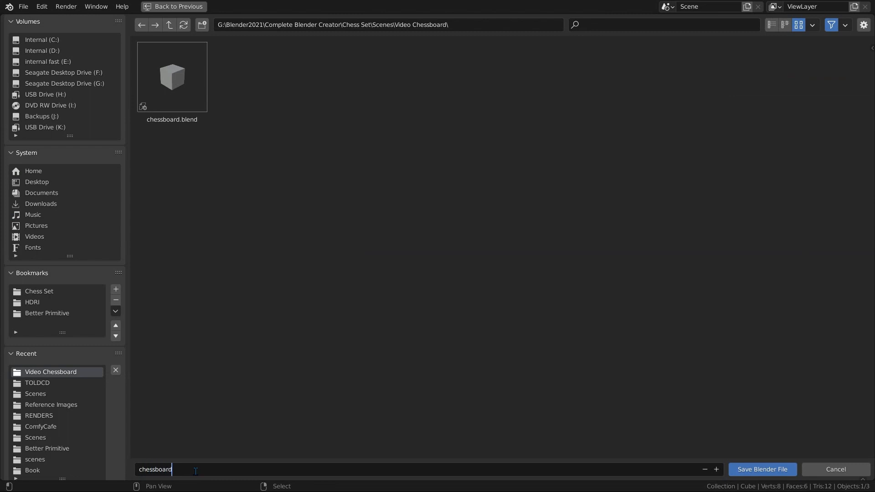
click(172, 76)
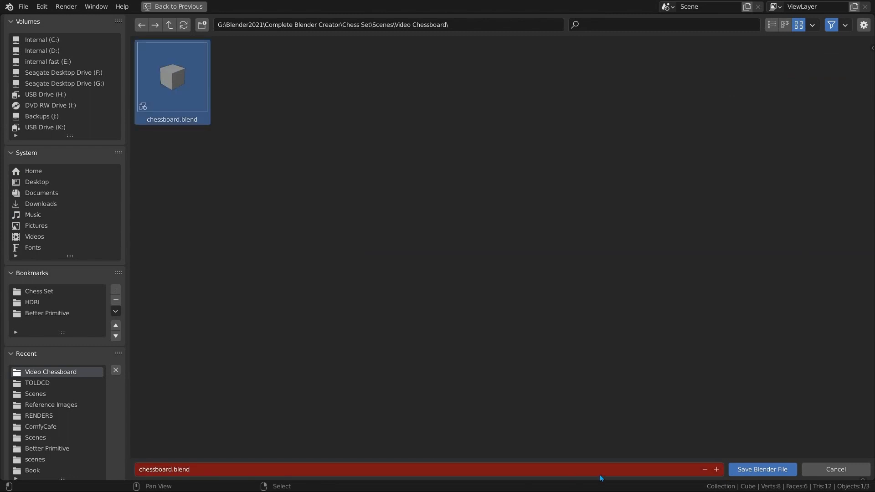
click(762, 469)
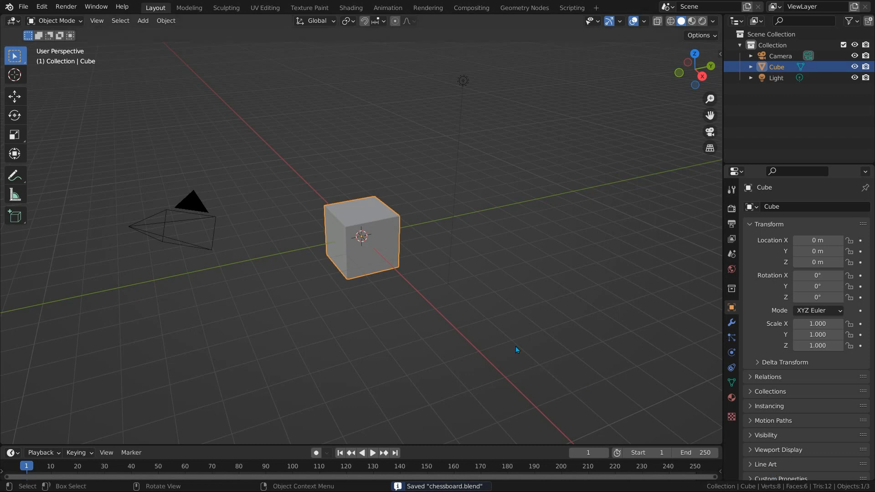
mouse_move(364, 270)
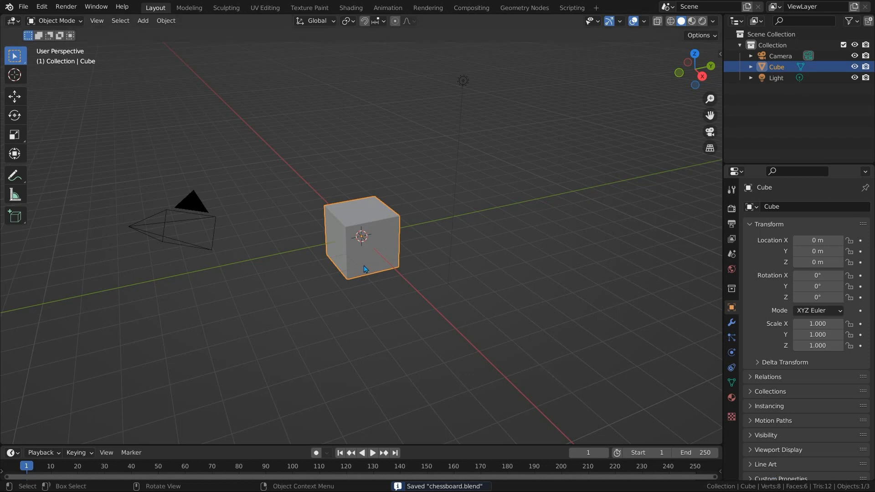
mouse_move(370, 262)
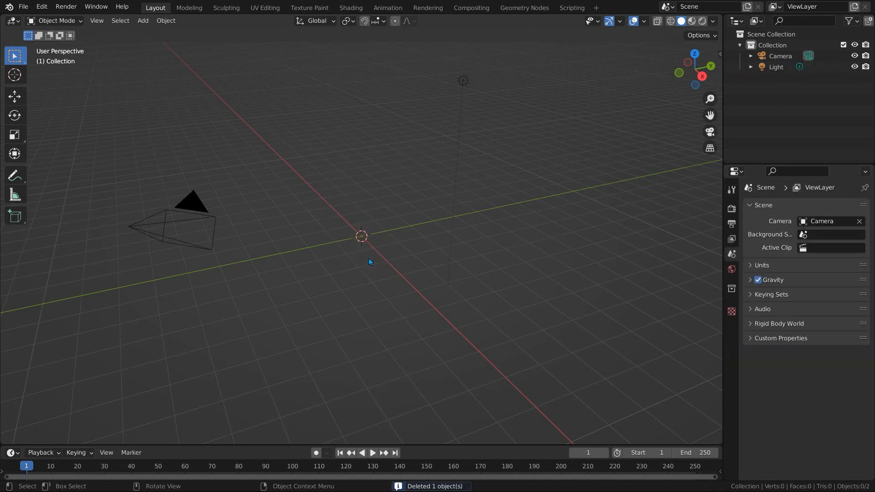
Replace the cube with a plane named chessboard and show Material Preview shading.
click(143, 21)
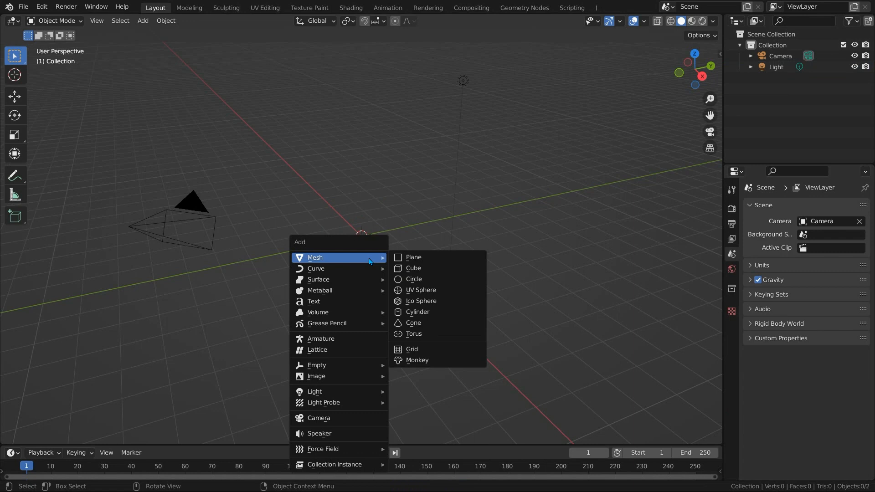
click(413, 258)
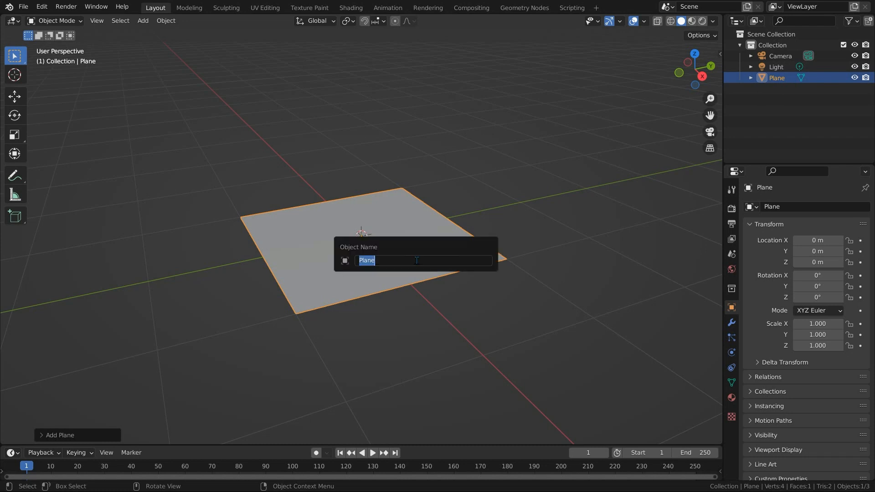
text(chessboard)
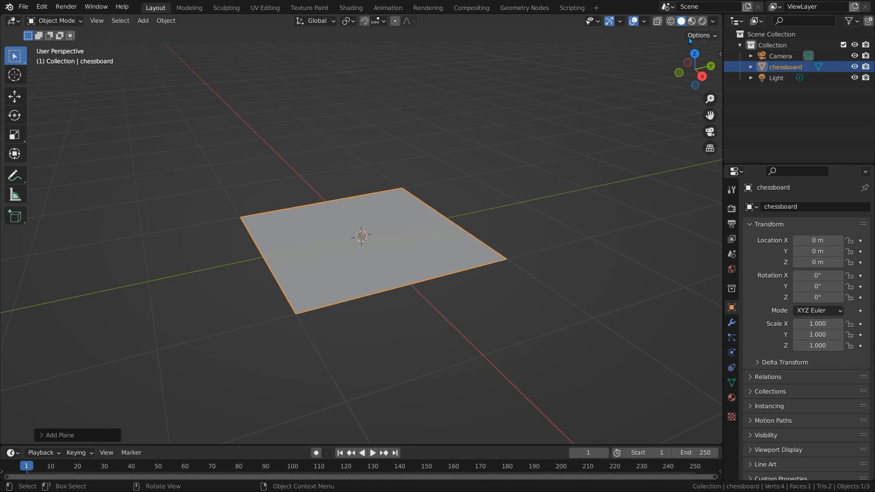
mouse_move(692, 21)
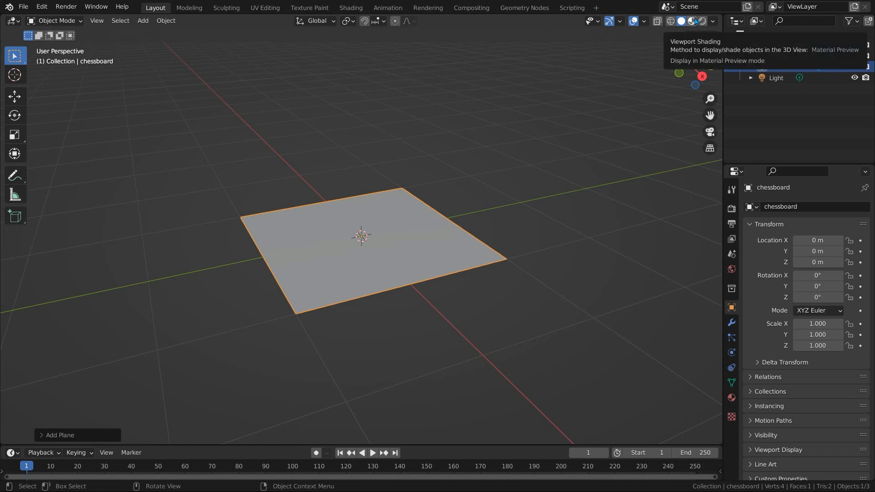
click(691, 21)
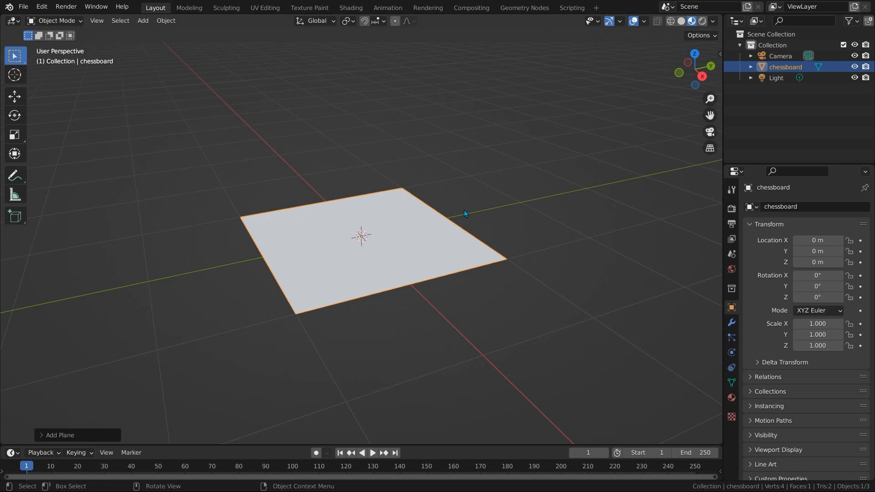
mouse_move(477, 207)
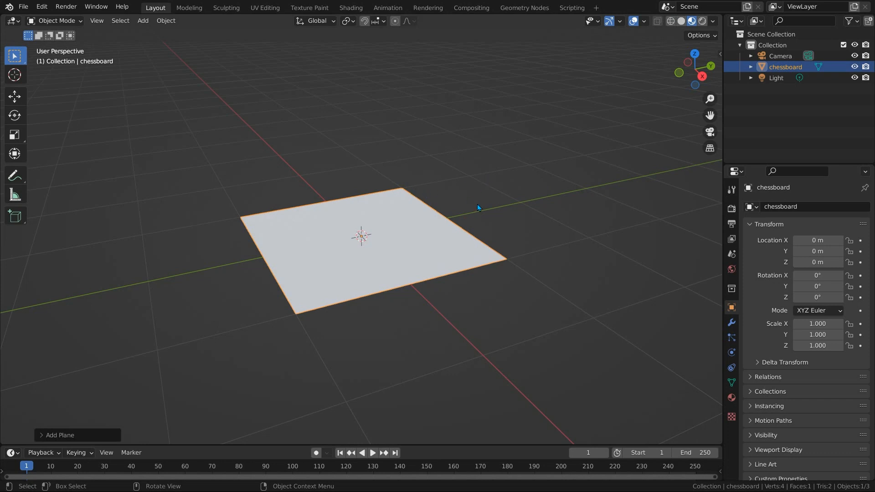
mouse_move(479, 200)
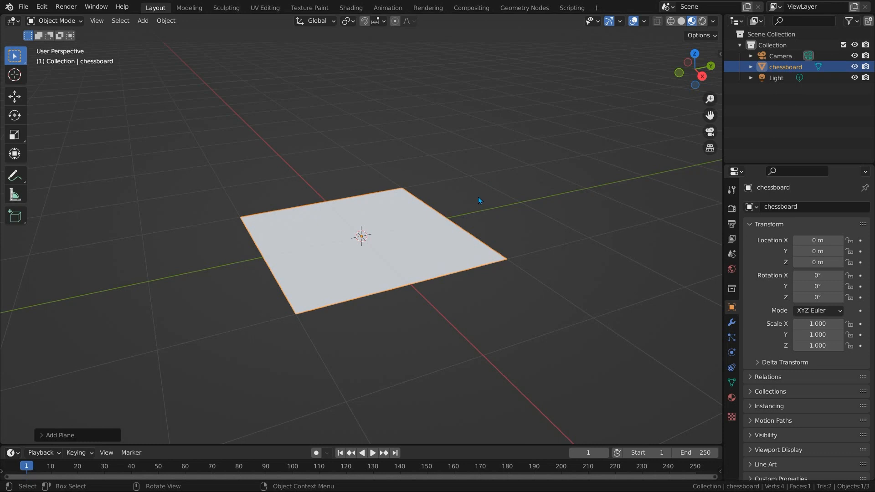
mouse_move(674, 357)
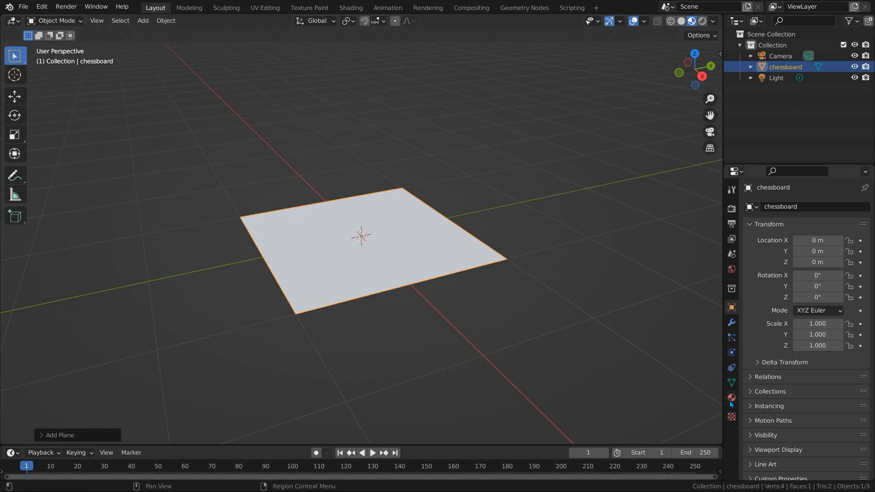
Create a black-base-colour material named blacksquare on the chessboard.
click(731, 397)
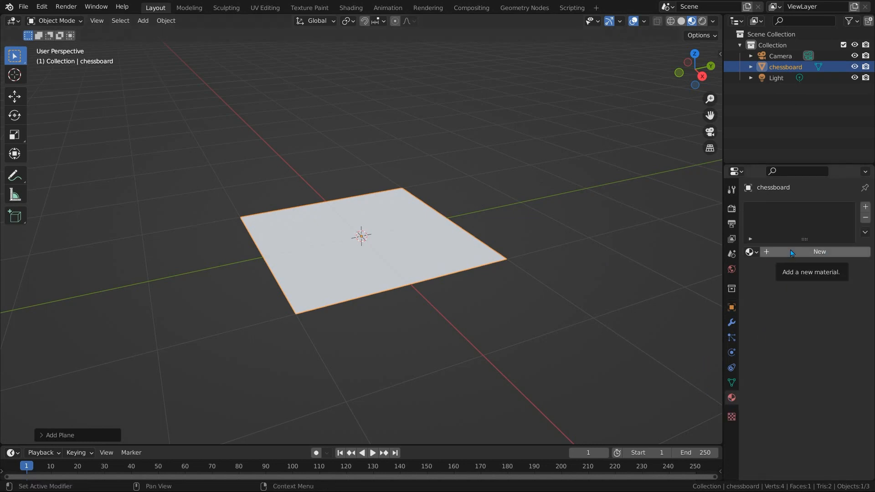
click(819, 251)
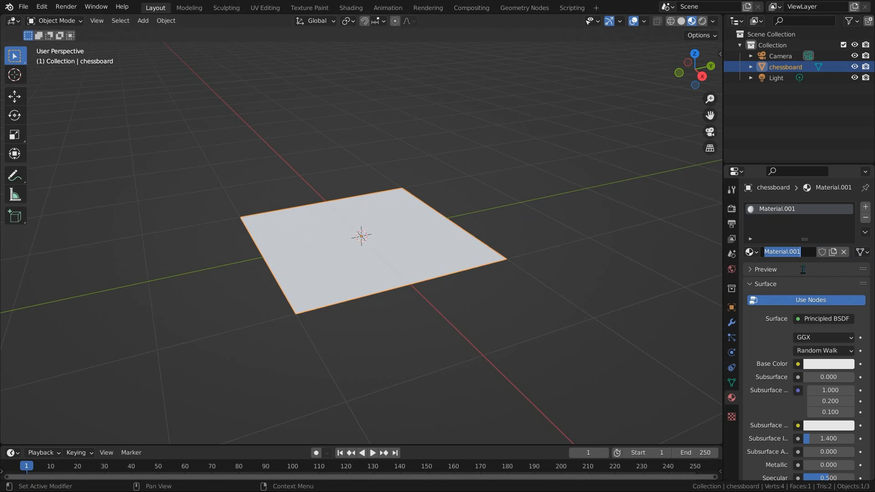
text(blacksquare)
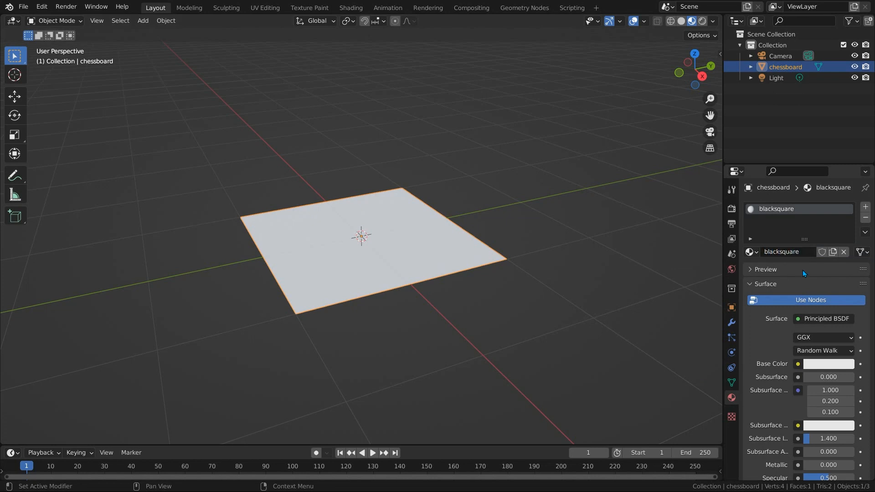
mouse_move(869, 369)
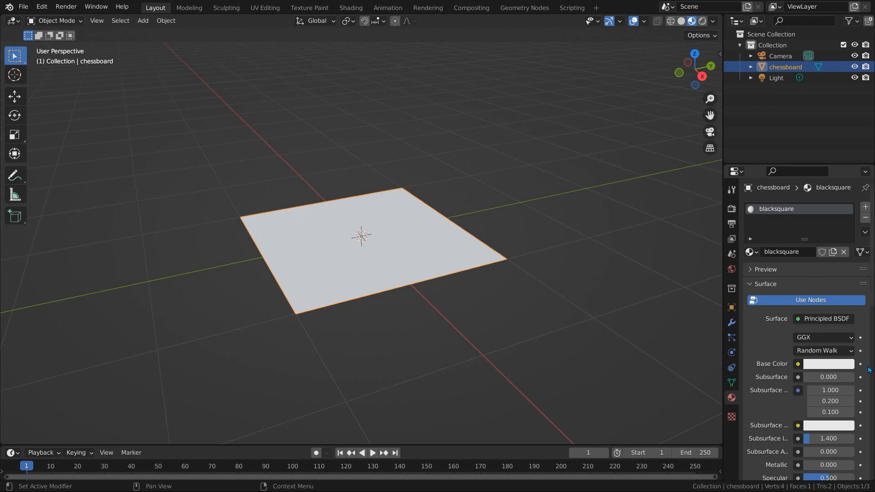
click(828, 364)
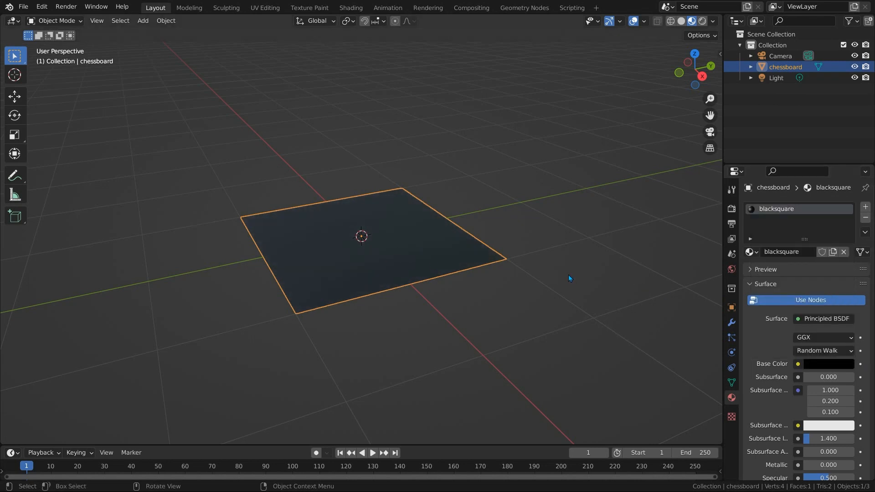
mouse_move(596, 329)
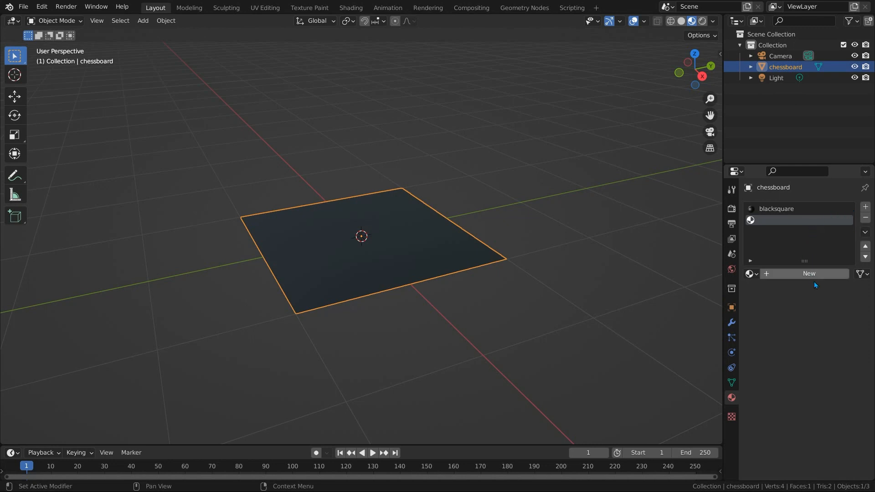
Add a second material slot holding a new material named whitesquare.
click(809, 273)
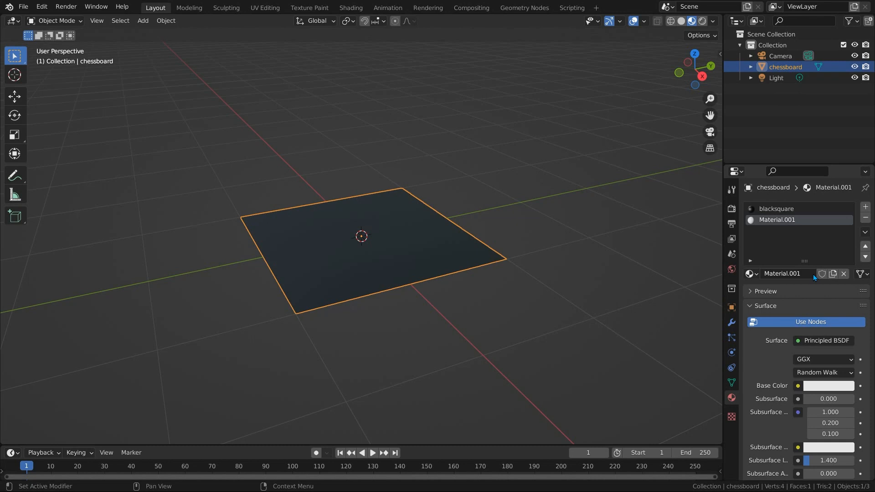
double_click(783, 273)
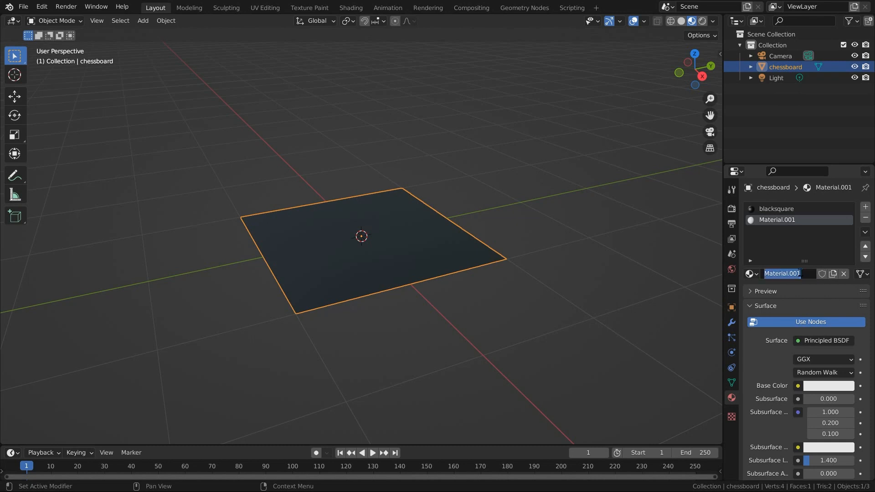
text(whitesquare)
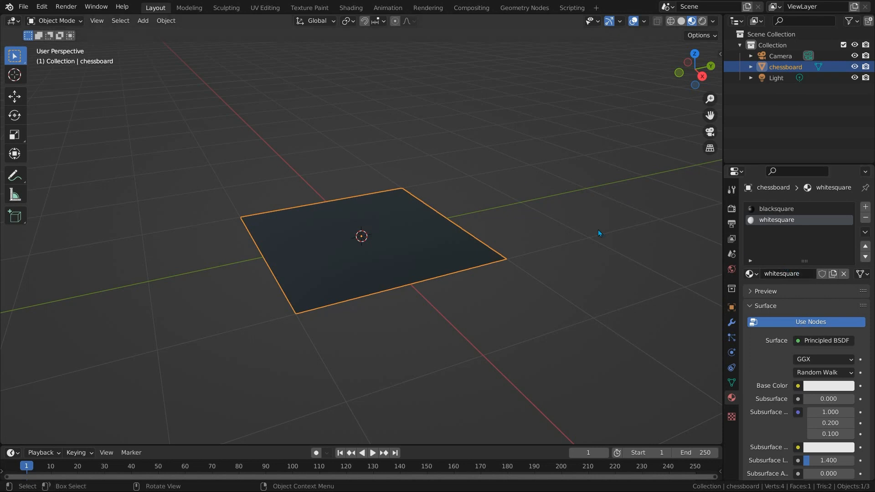
mouse_move(417, 238)
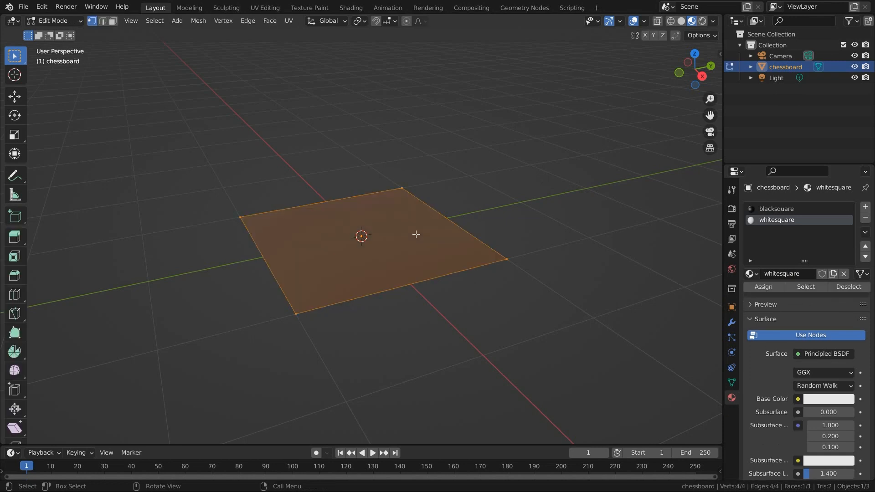
Subdivide the plane twice into an 8×8 grid of 64 faces.
right_click(405, 237)
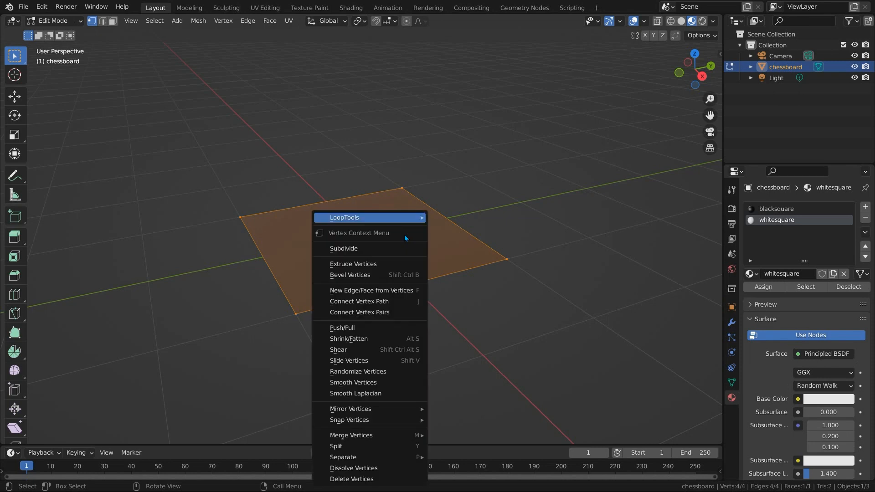
click(344, 248)
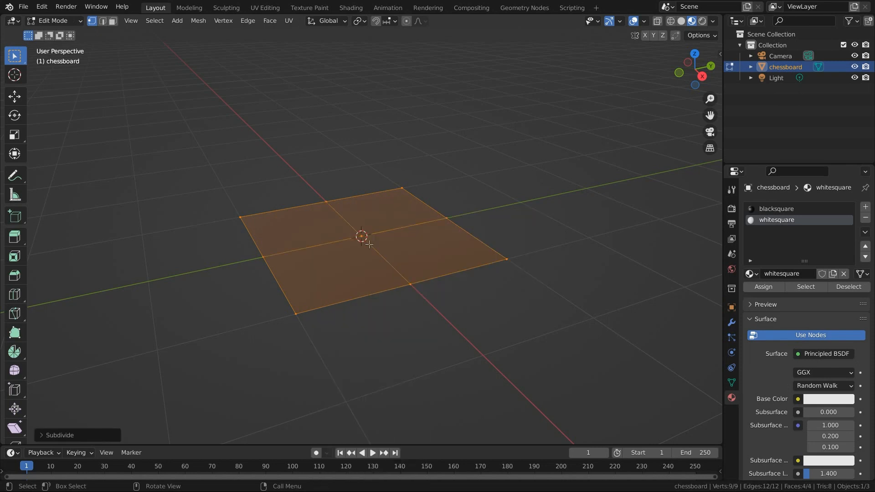
mouse_move(399, 229)
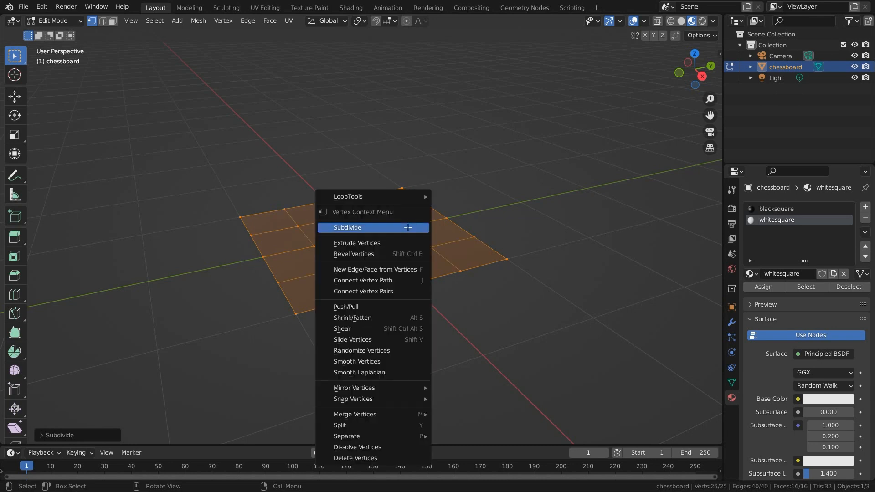
click(347, 227)
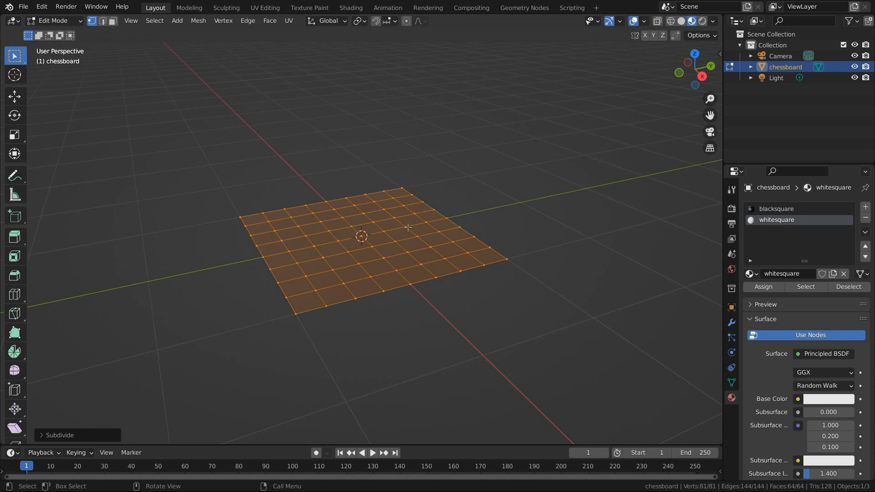
click(59, 435)
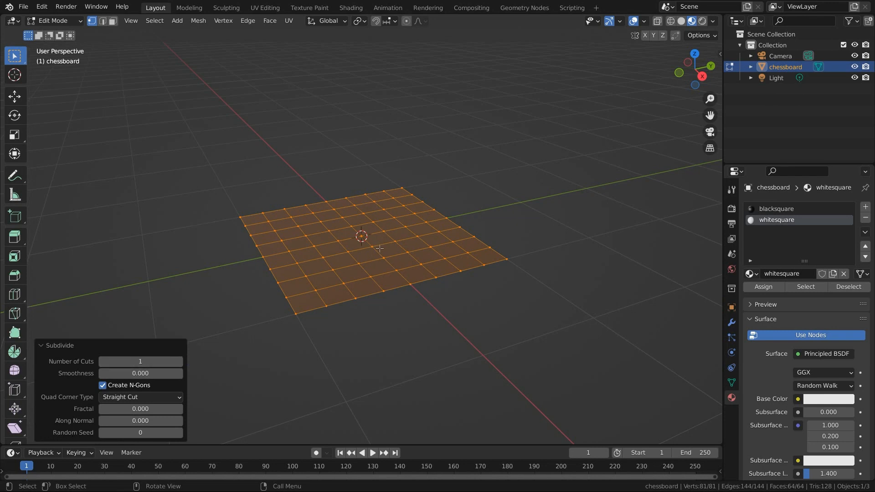
mouse_move(389, 244)
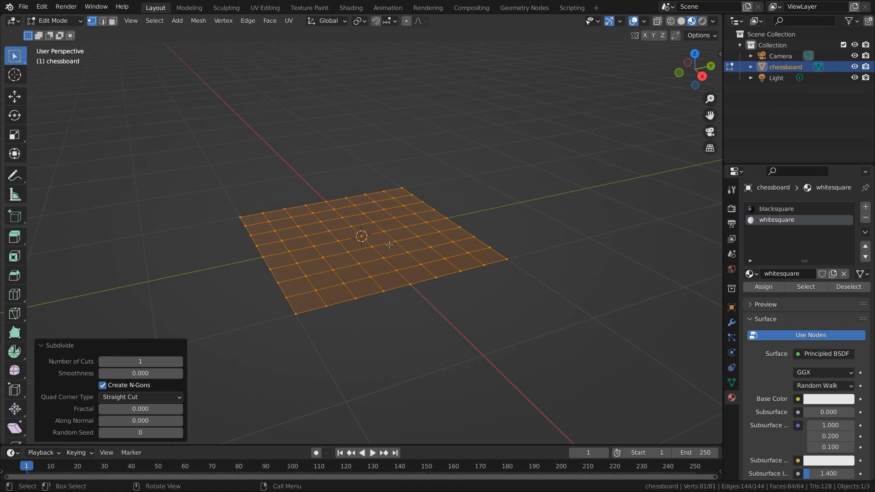
mouse_move(425, 251)
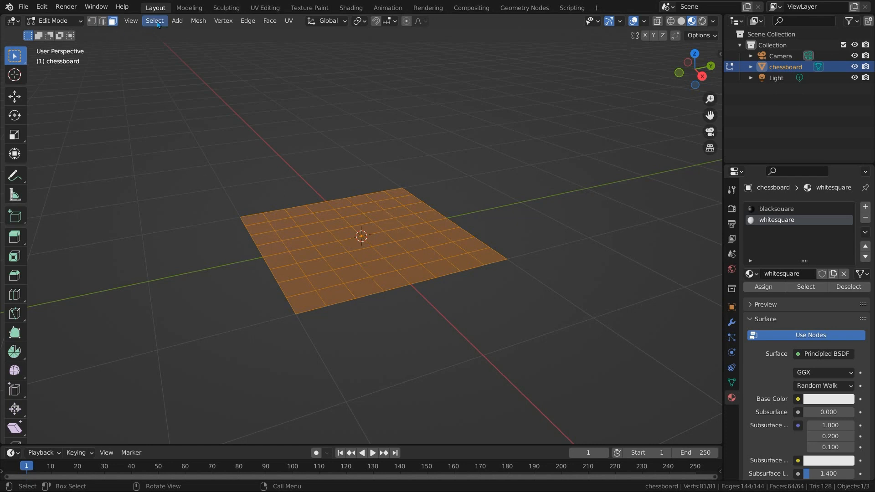
Select every other face with Checker Deselect, picking 32 of 64 squares.
click(155, 21)
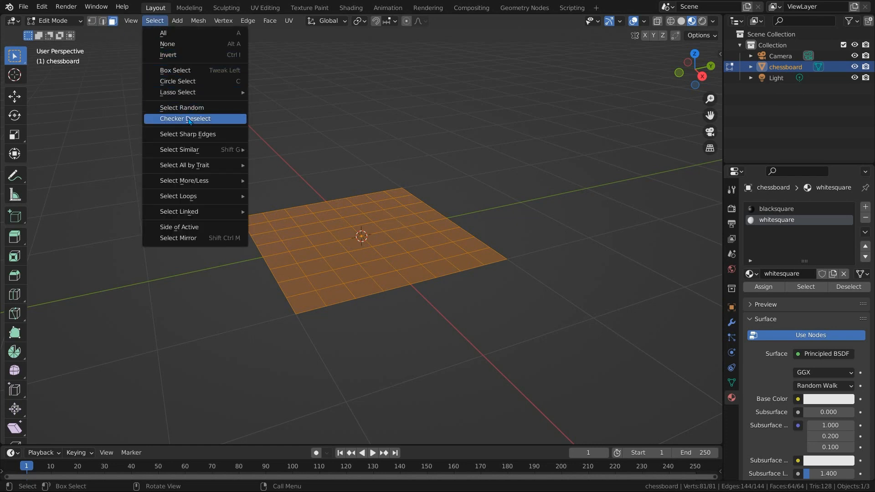
click(185, 118)
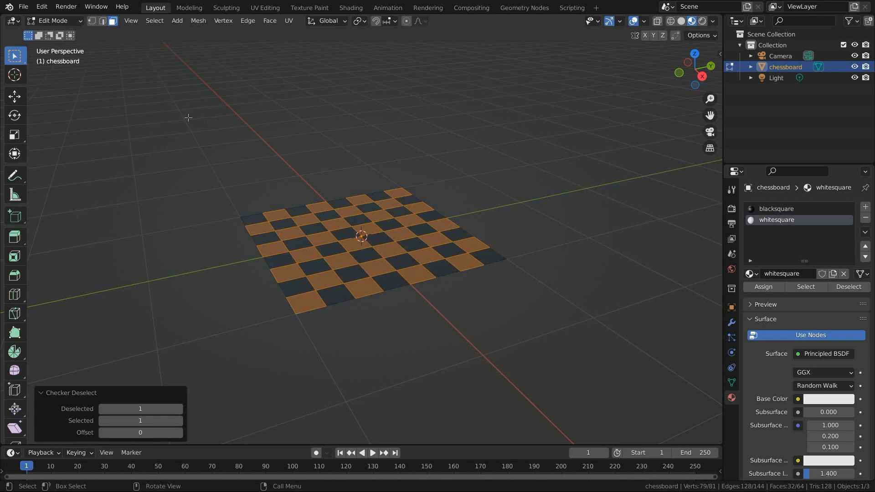
mouse_move(253, 131)
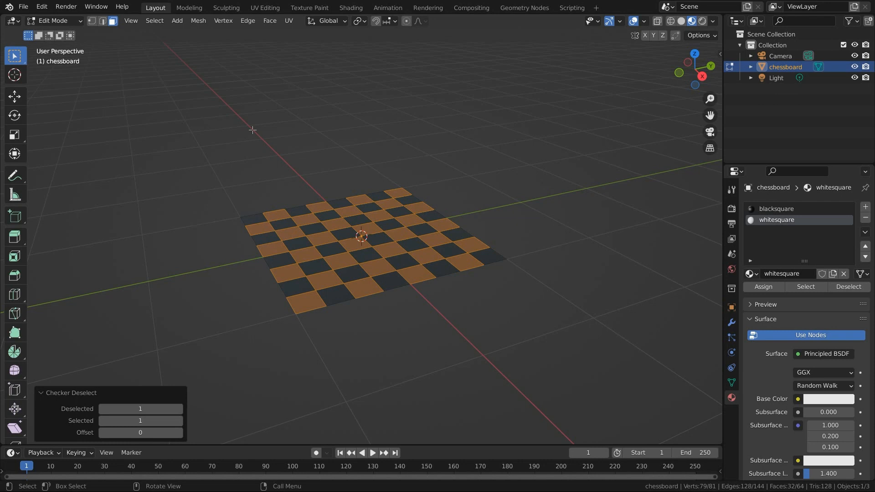
mouse_move(646, 204)
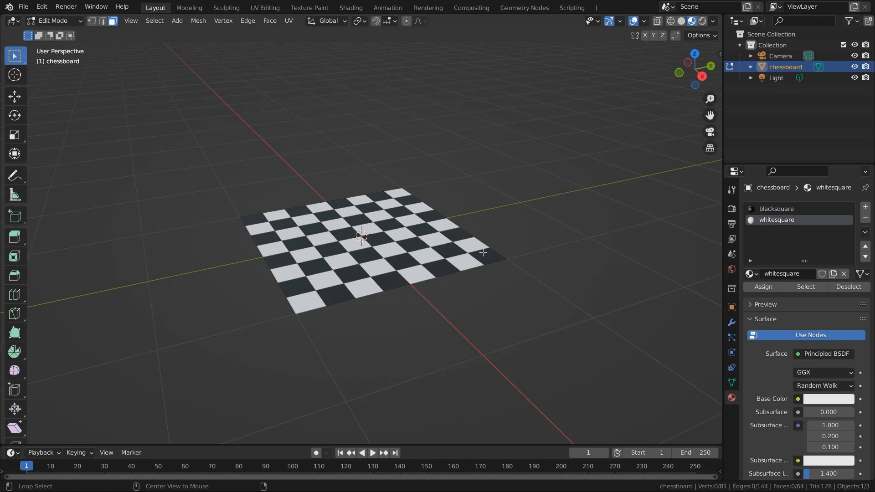
mouse_move(459, 239)
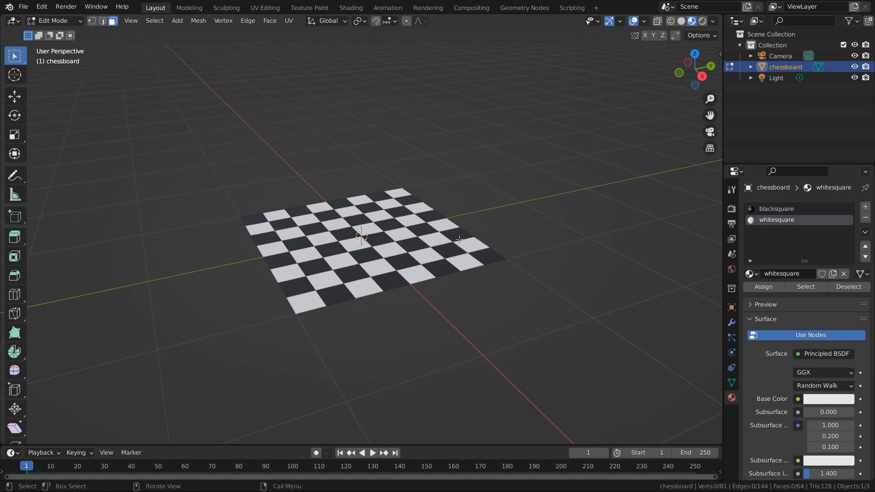
mouse_move(271, 193)
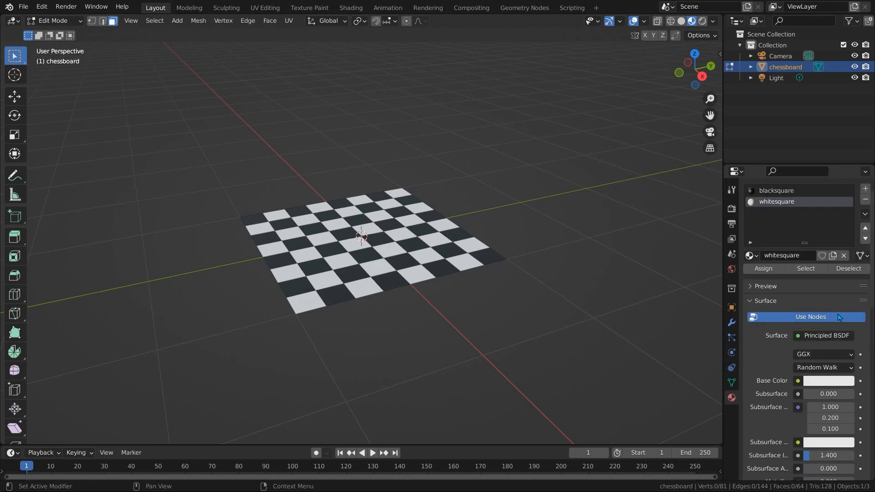
Adjust the Principled BSDF surface values of the square materials.
click(777, 208)
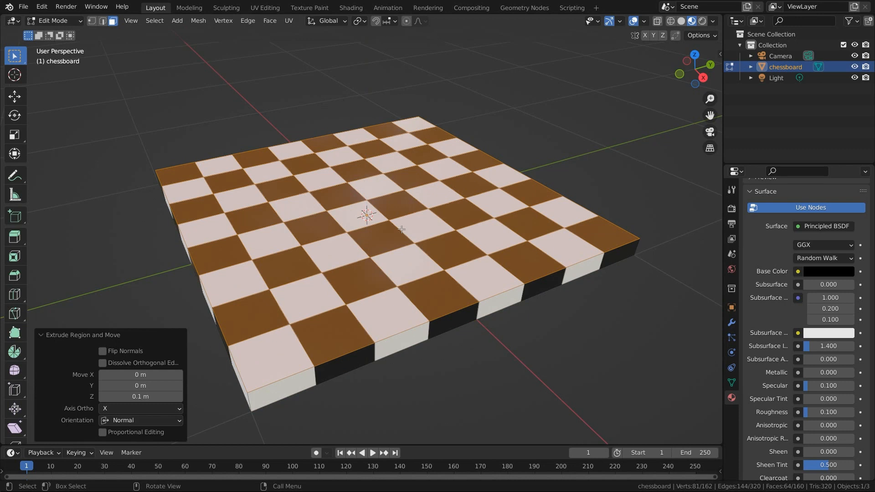
mouse_move(646, 291)
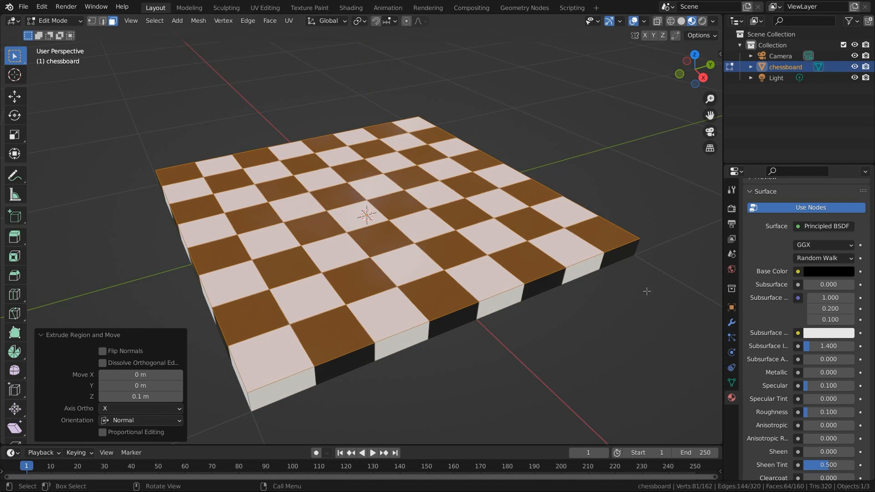
Add a 0.1 m Bevel modifier with 2 segments and show its profile options.
click(732, 323)
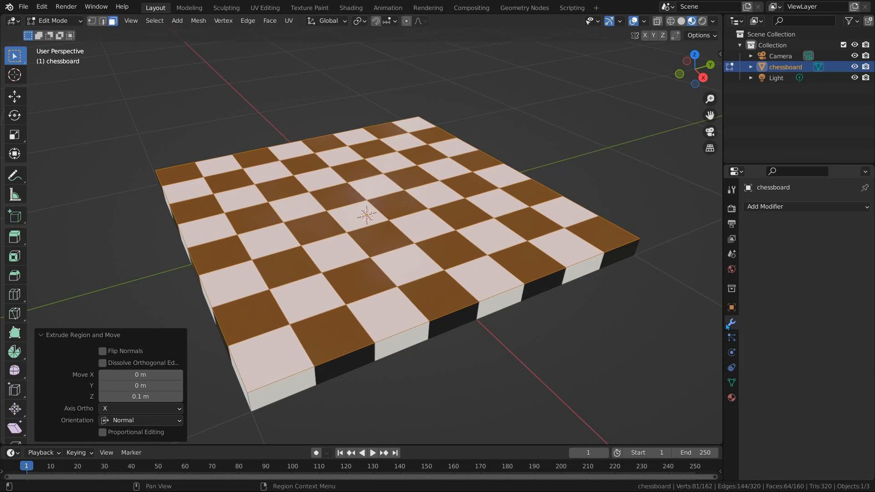
click(765, 207)
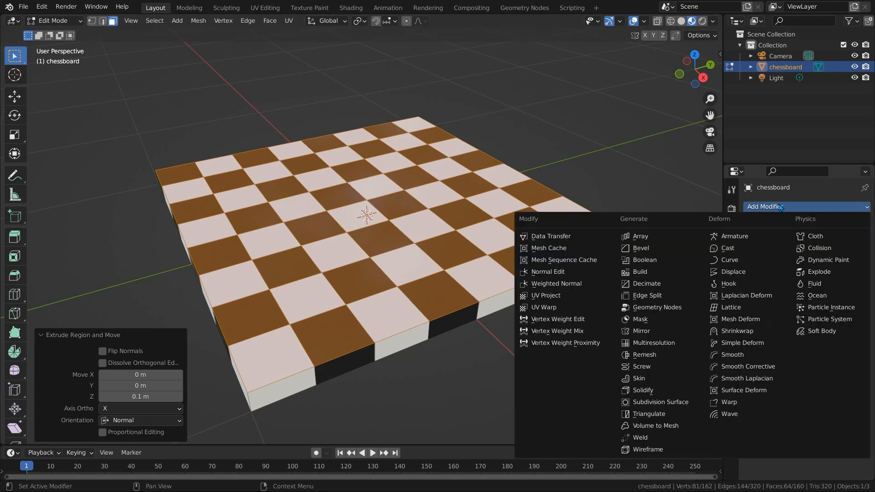
click(641, 248)
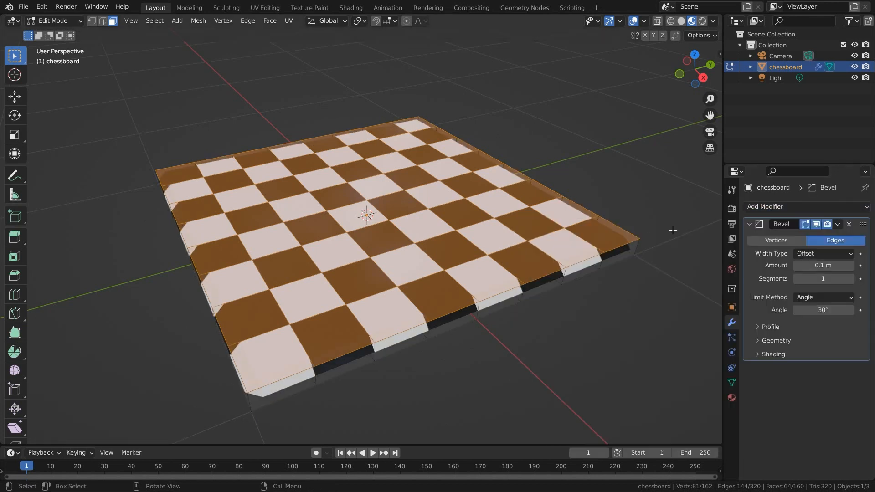
mouse_move(776, 239)
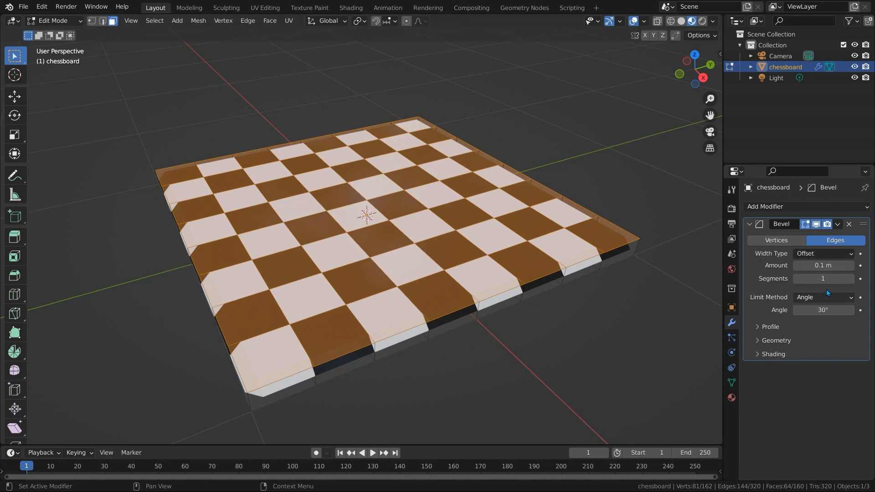
mouse_move(822, 279)
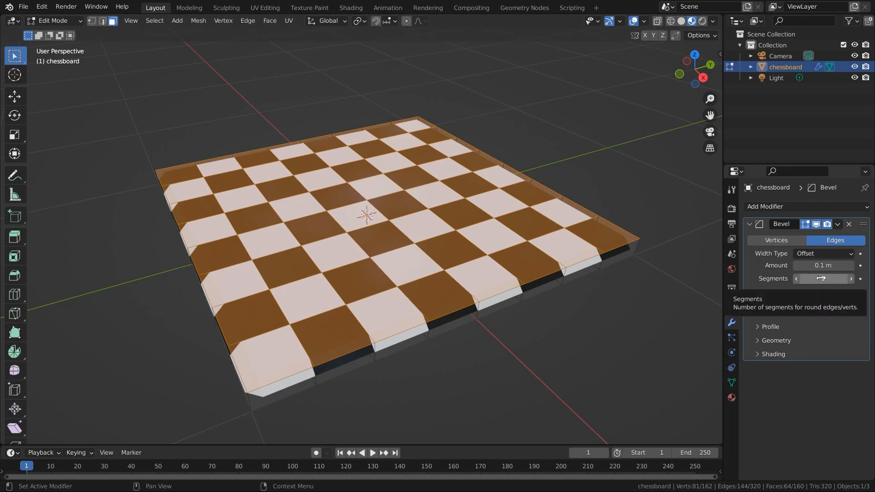
click(822, 279)
text(2)
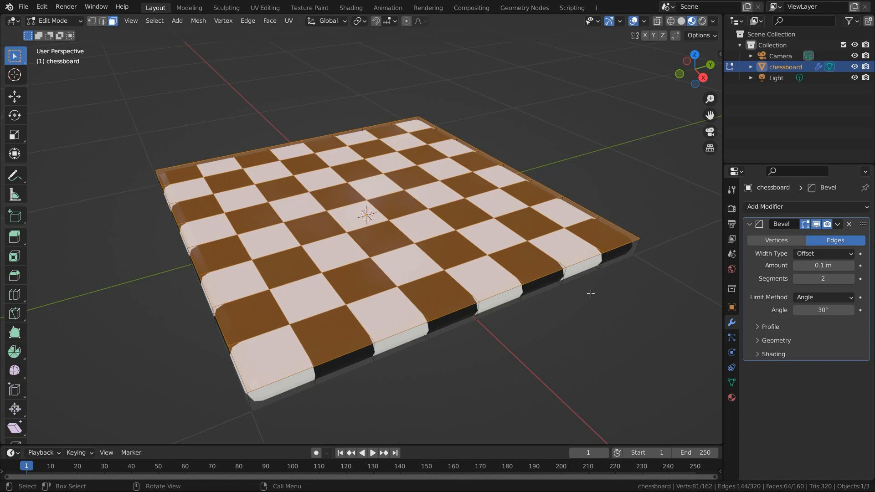
click(770, 327)
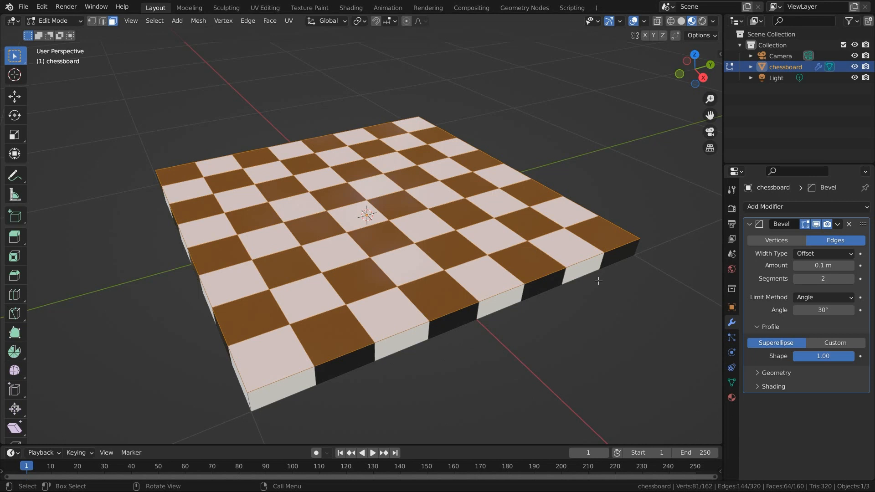
mouse_move(567, 257)
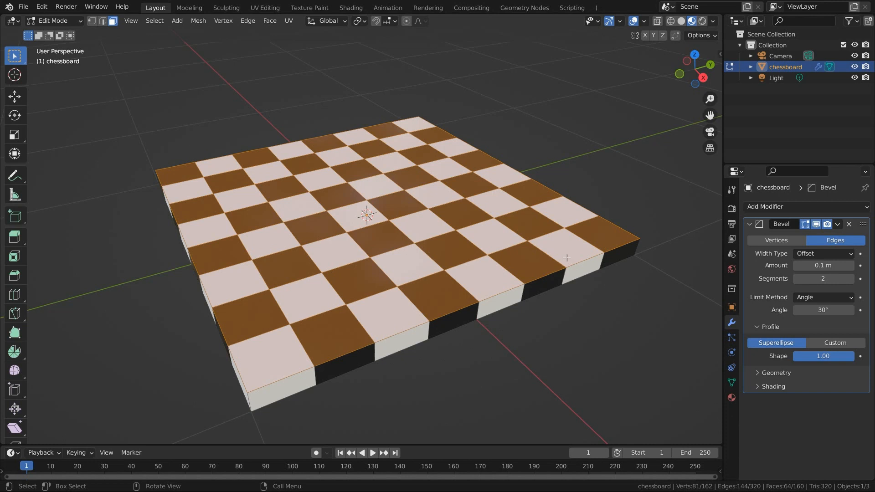
Add level-3 subdivision, shade the board smooth and apply the Bevel modifier.
key(Tab)
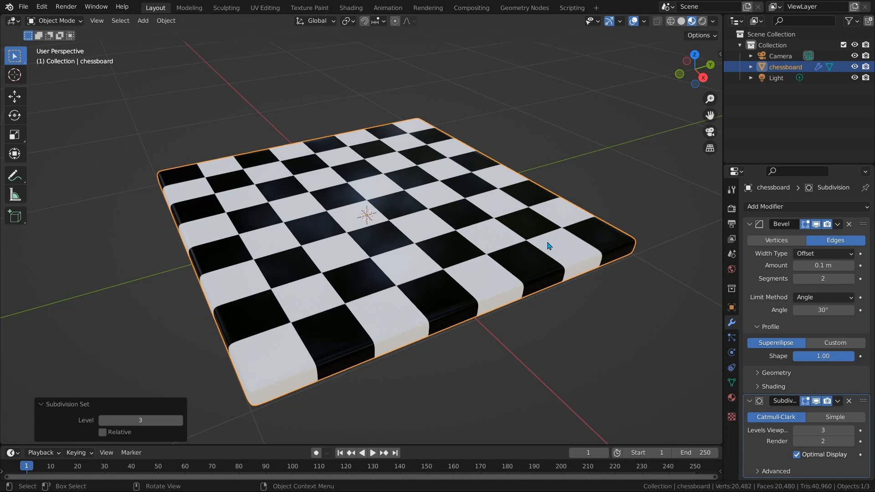
right_click(549, 246)
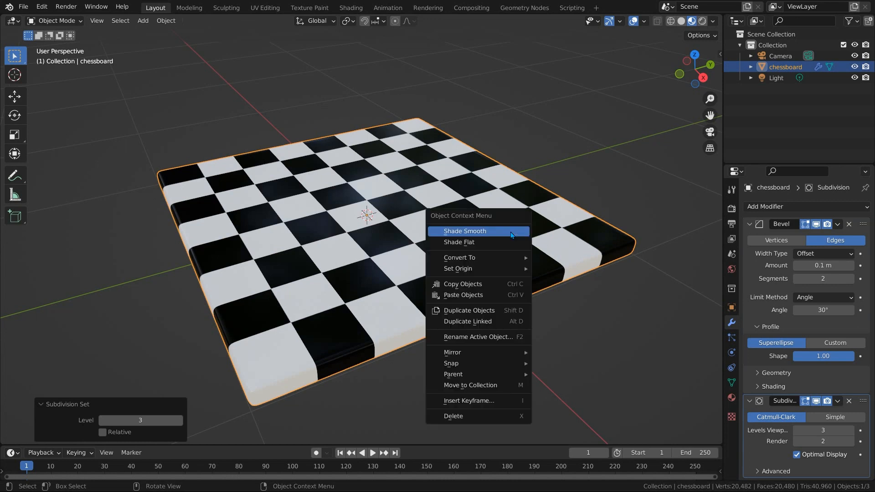
click(464, 231)
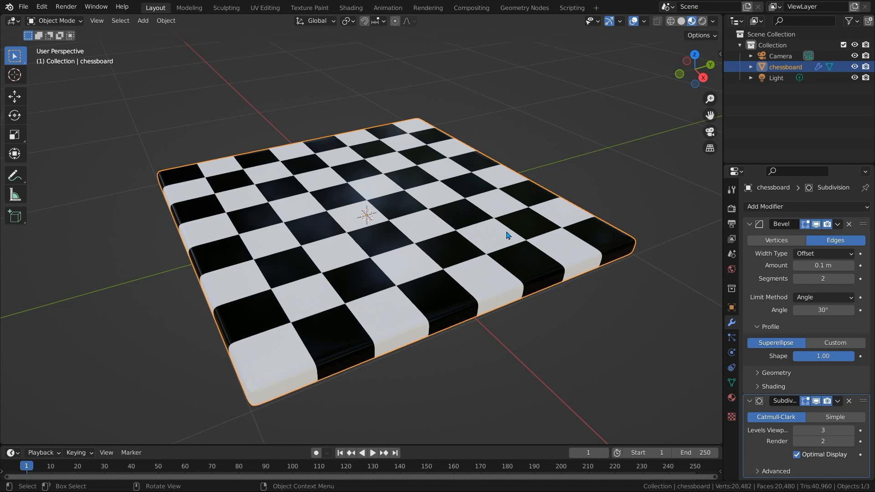
drag(502, 234, 367, 273)
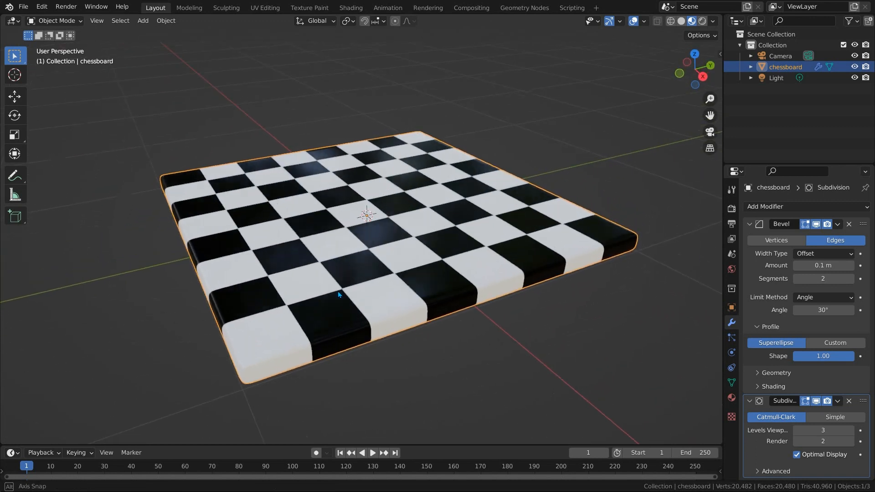
click(822, 265)
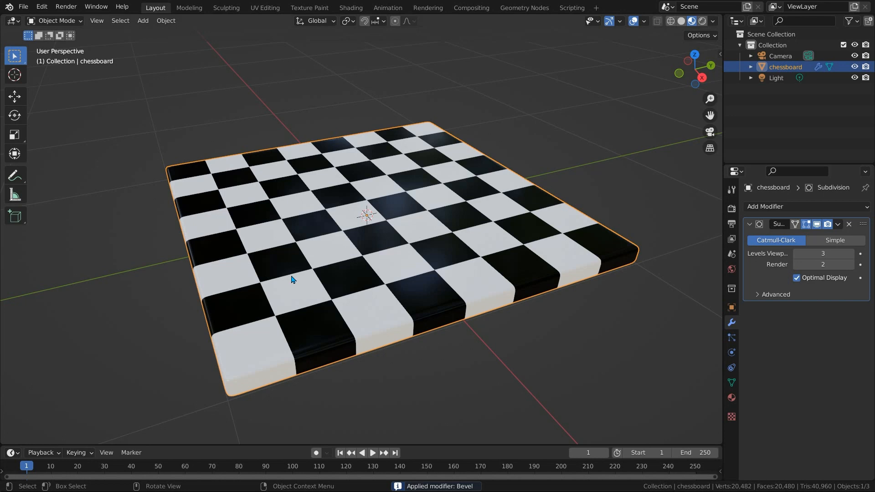
Cut holding edge loops in Edit Mode and slide them toward the board's borders.
key(Tab)
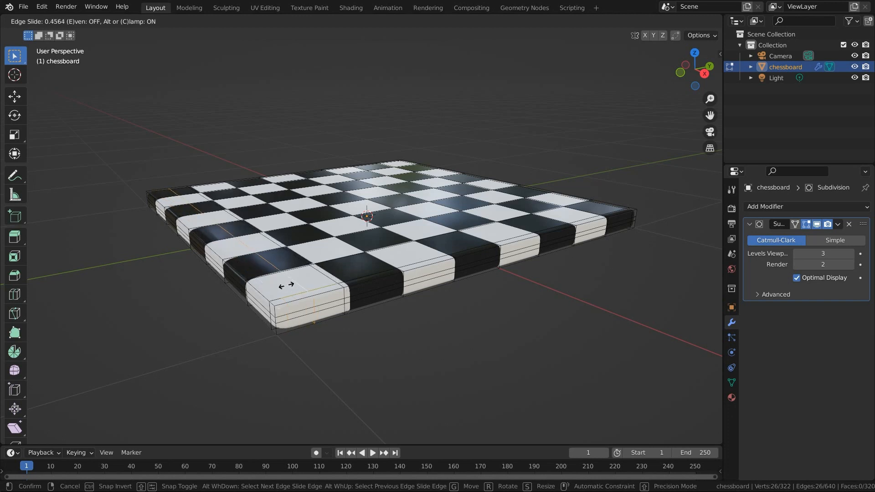
mouse_move(294, 279)
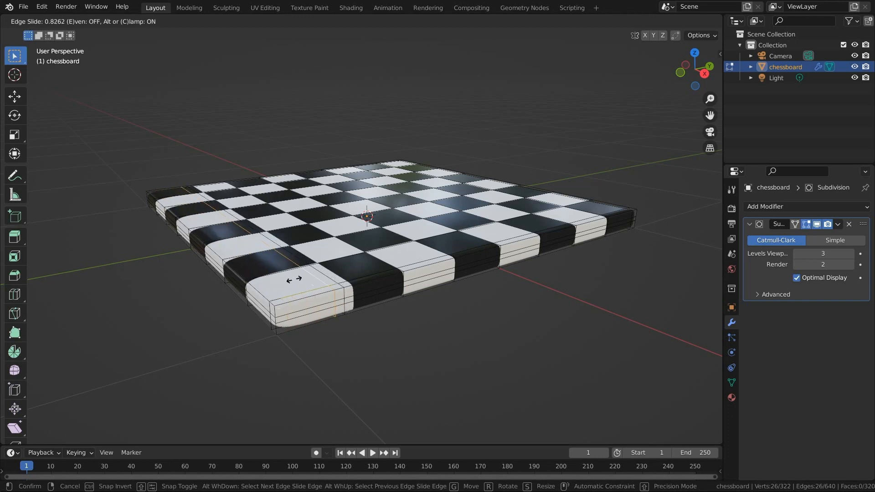
click(304, 300)
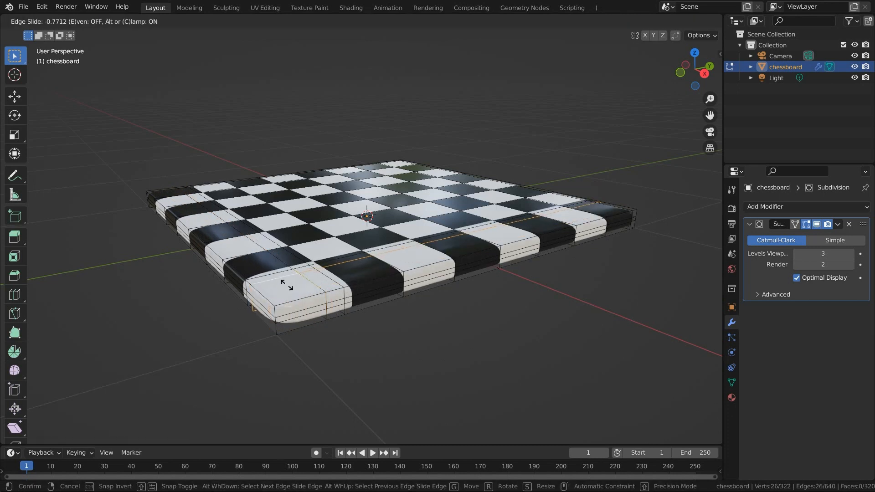
click(372, 267)
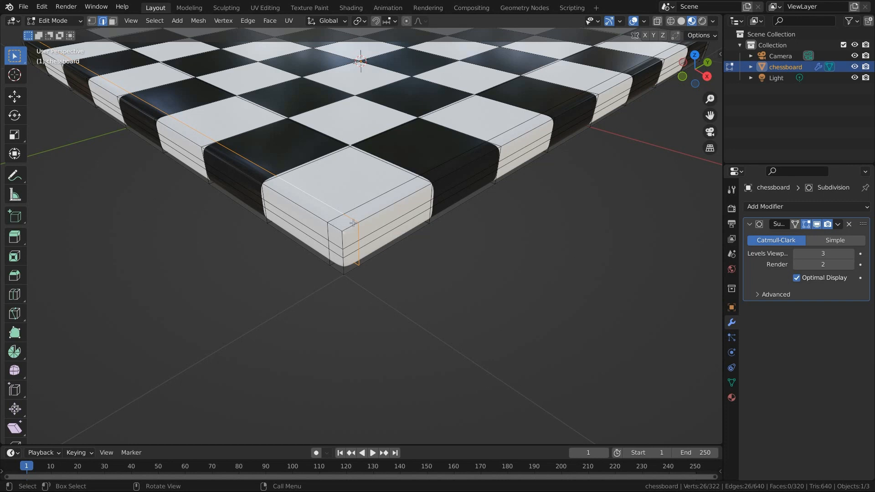
mouse_move(344, 236)
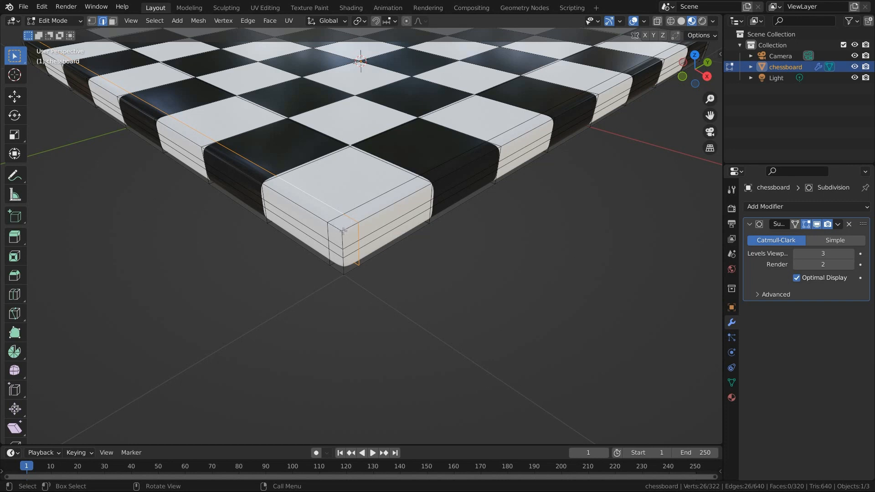
mouse_move(349, 229)
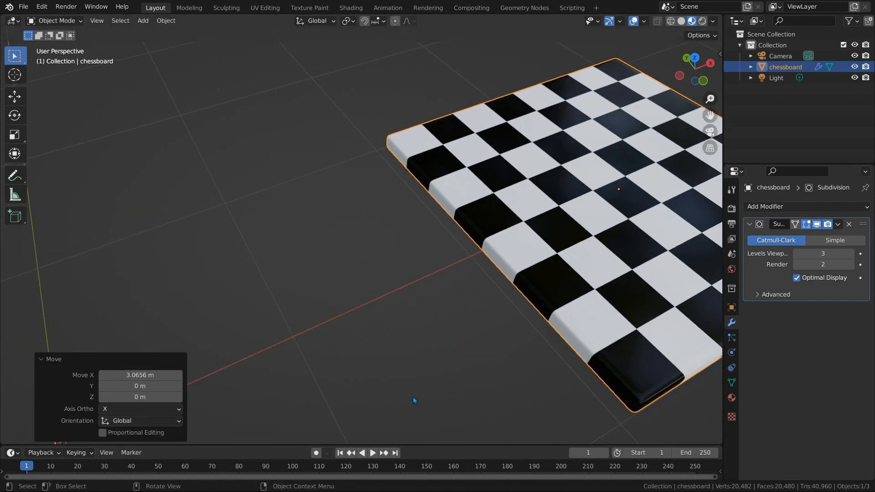
Move the board about 3.07 m along X and zoom out to see it.
scroll(down, 3)
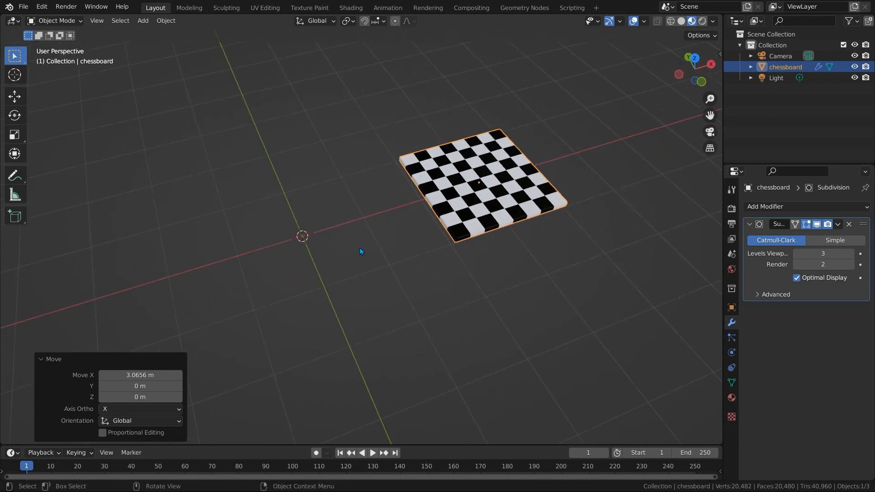
Add a new plane and name it Better Chessboard.
click(143, 21)
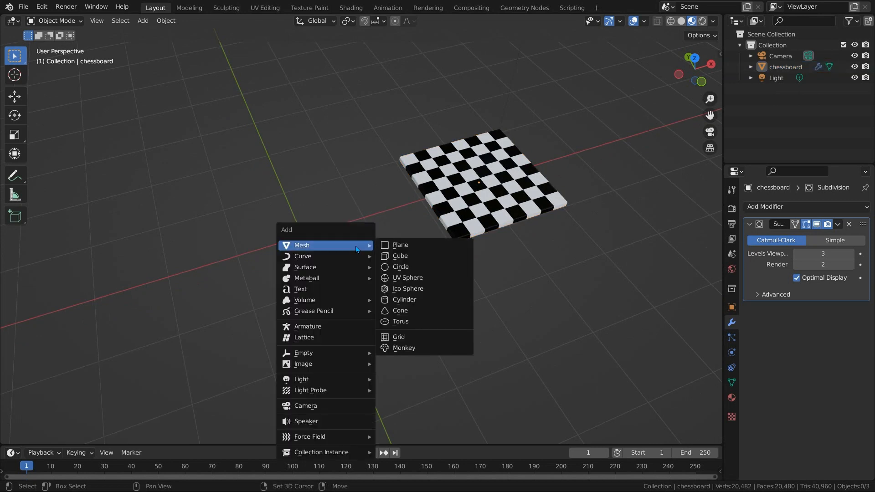
click(399, 245)
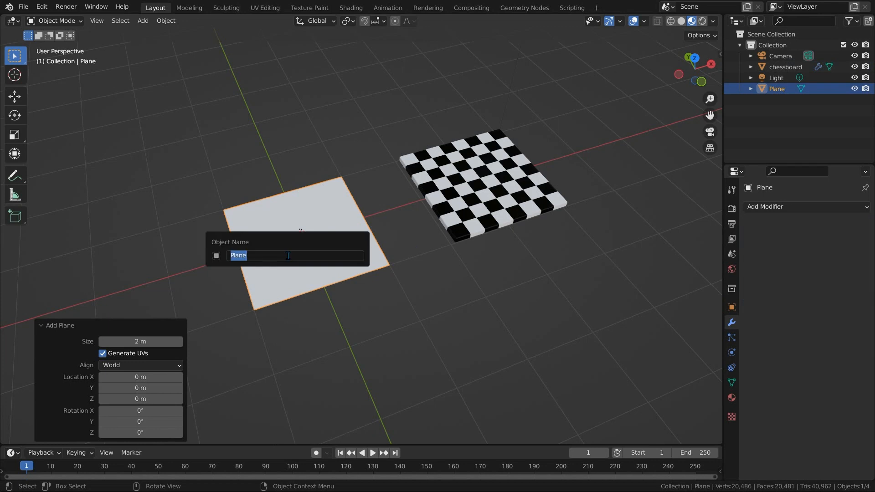
text(Better)
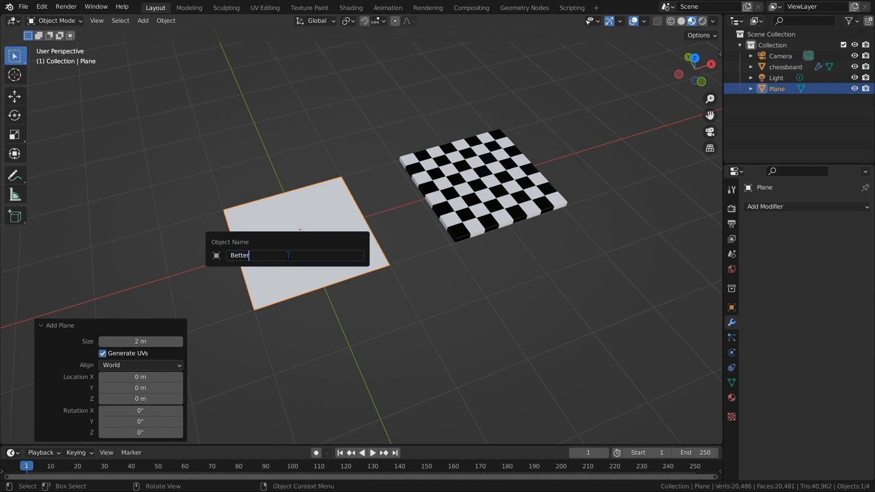
text(Chessboard)
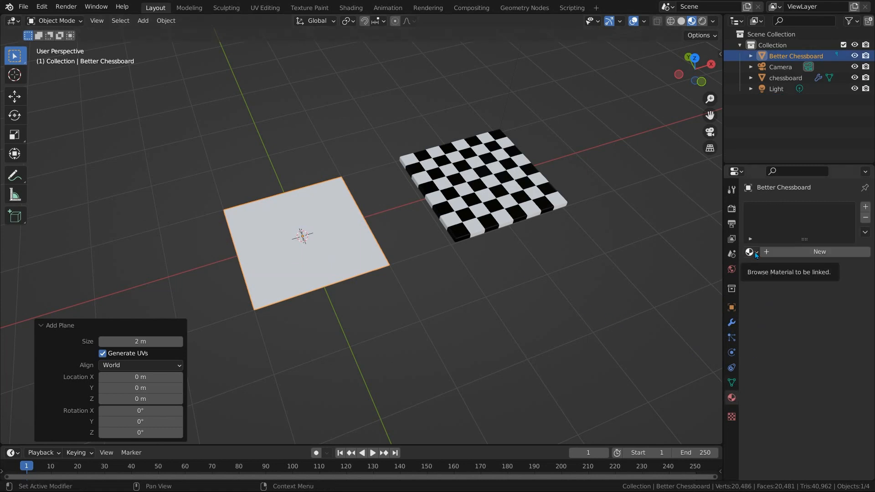
Assign the blacksquare material and add a second material slot for whitesquare.
click(751, 251)
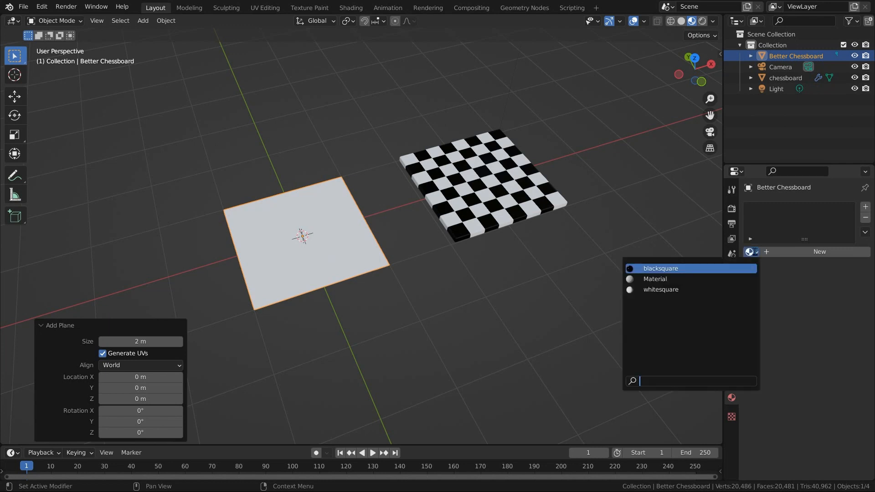
click(661, 268)
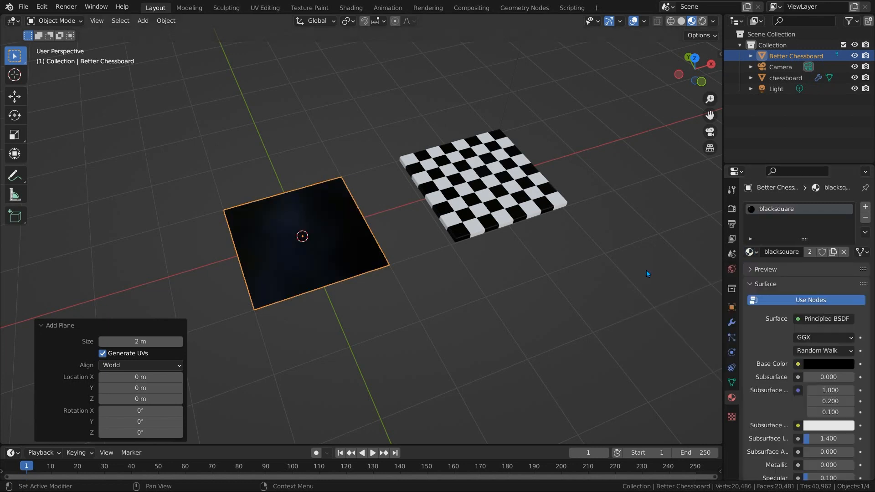
mouse_move(542, 282)
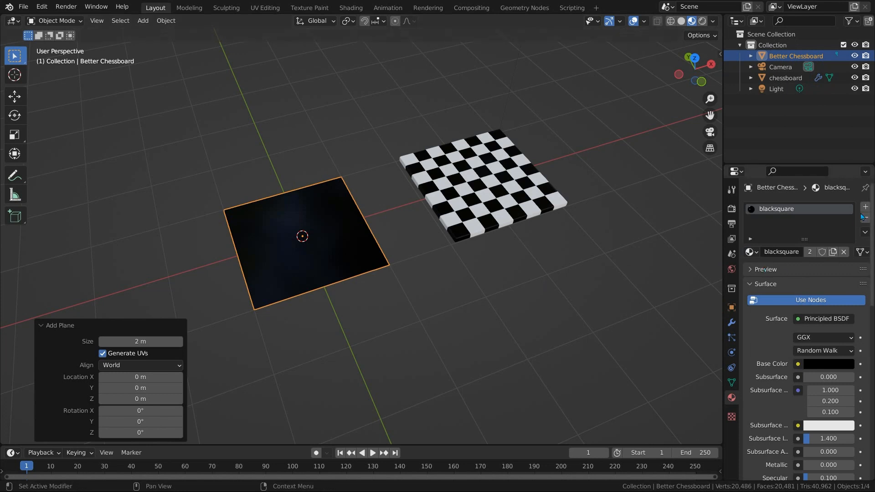
click(866, 218)
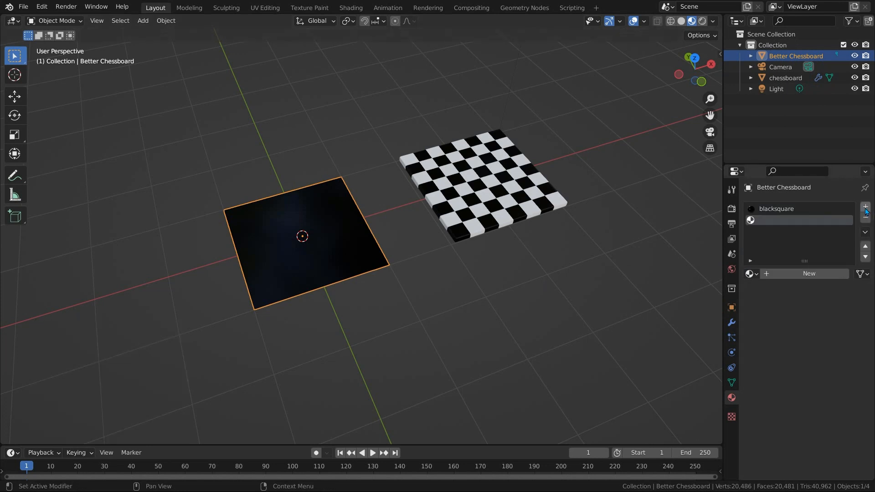
mouse_move(751, 273)
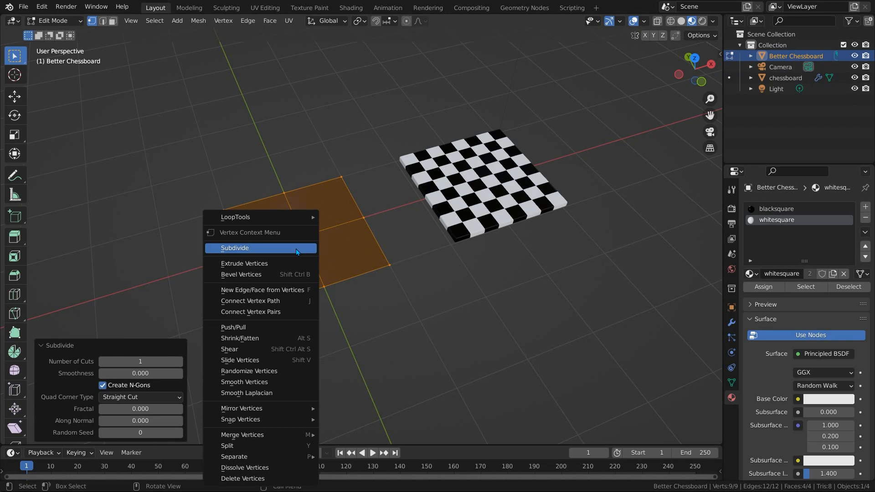
Subdivide the plane into an 8x8 grid and checker-deselect alternating squares for the white material.
click(235, 248)
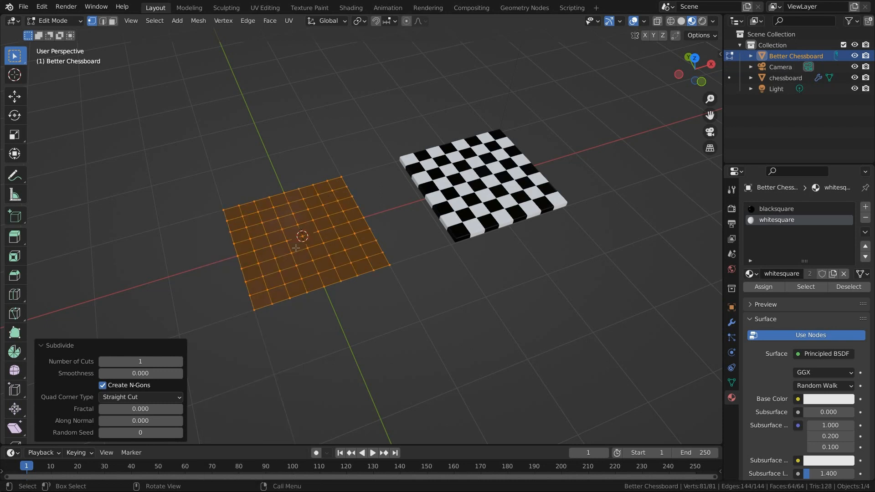
mouse_move(335, 180)
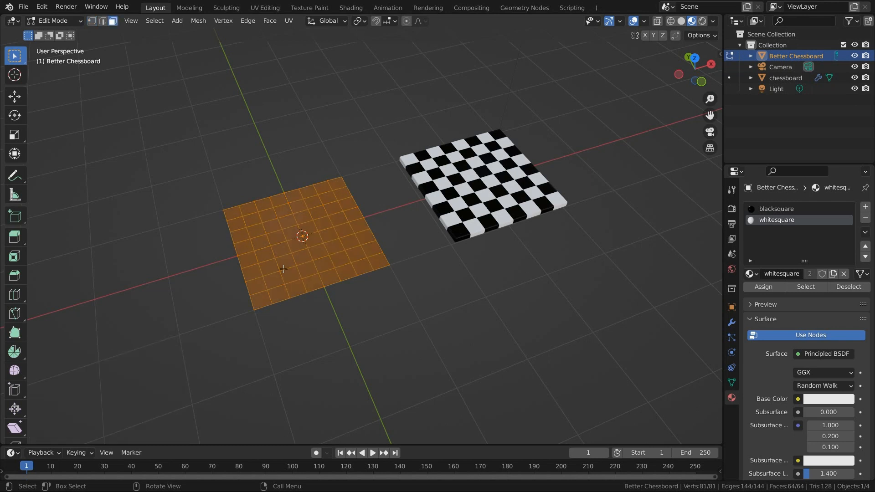
mouse_move(225, 205)
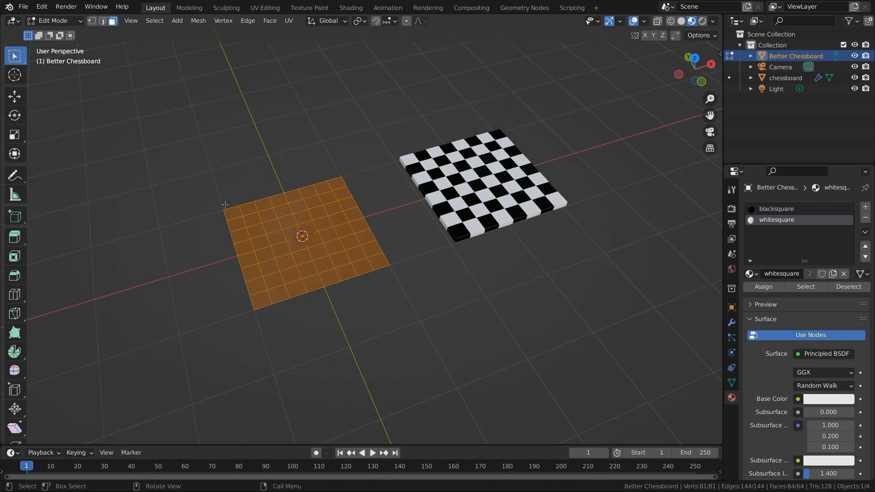
click(155, 21)
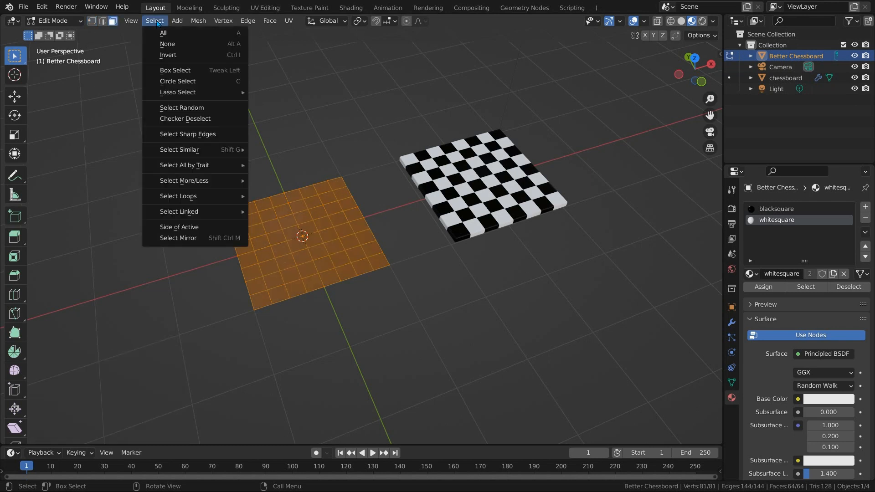
click(185, 118)
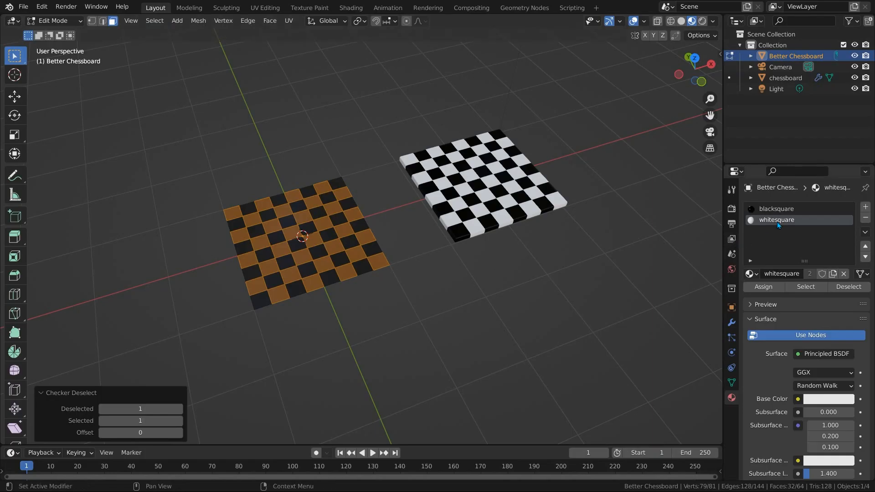
mouse_move(764, 287)
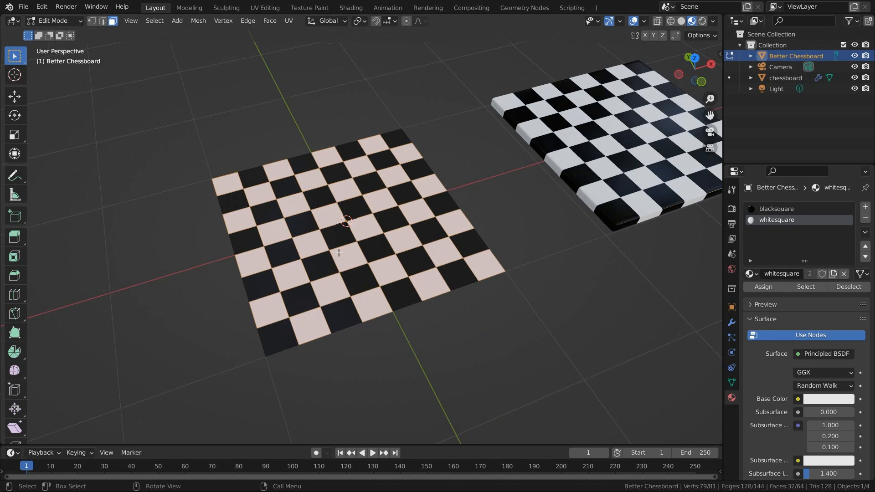
mouse_move(396, 239)
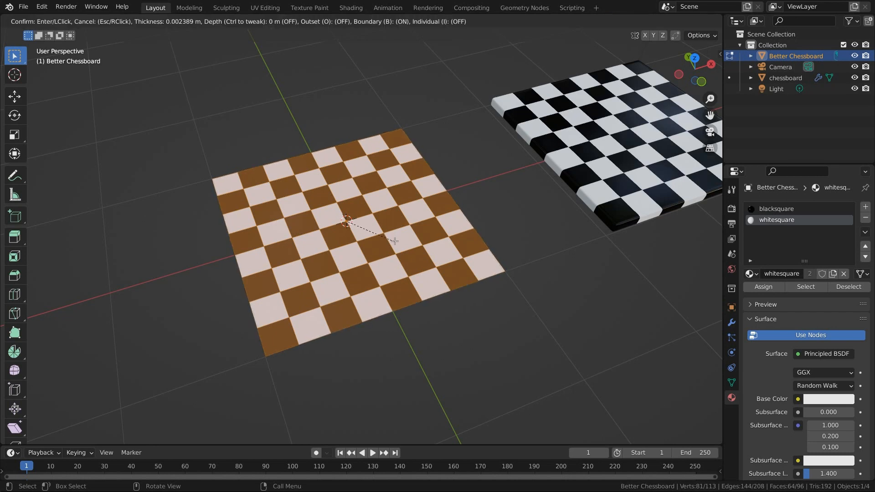
mouse_move(382, 236)
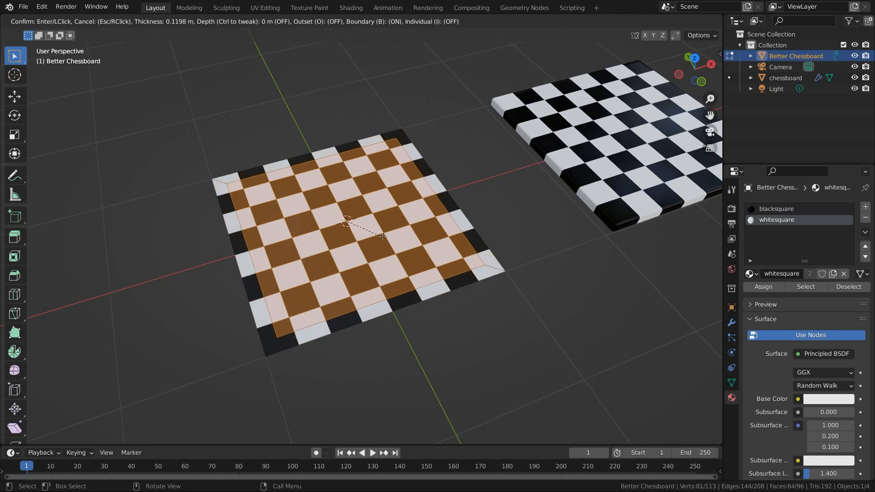
Inset all faces with Offset Relative and thickness 0.5 to form a thin border rim.
click(382, 236)
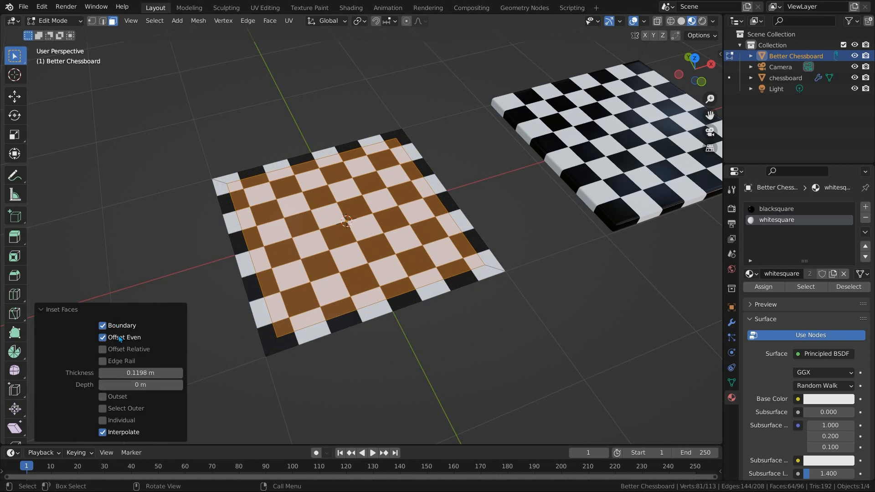
click(102, 350)
text(0.5)
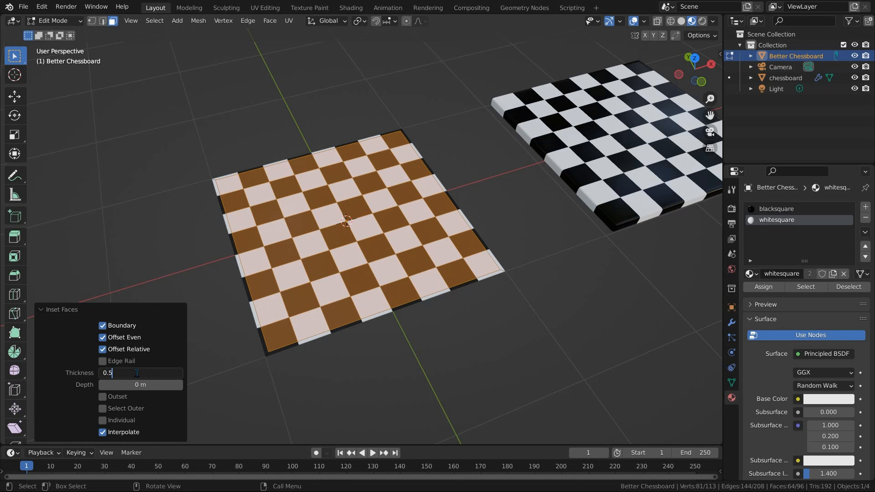
key(Return)
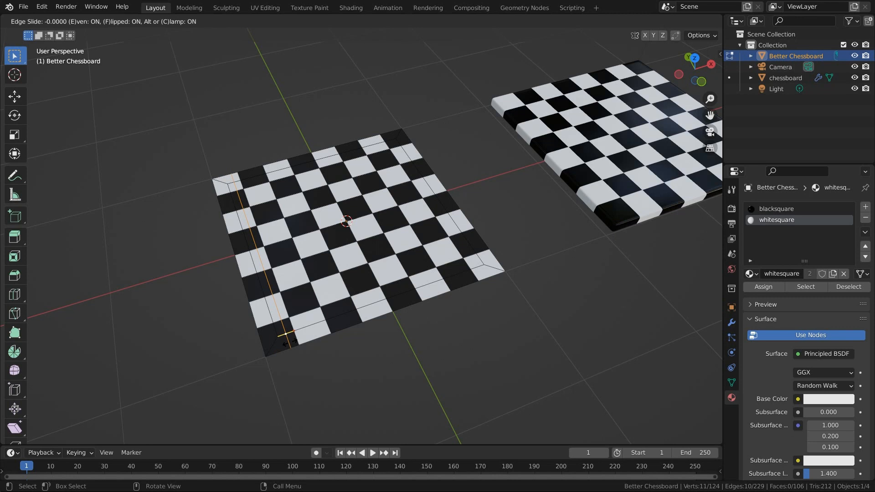
Cut holding edge loops just inside the board's outer edges with Loop Cut and Slide.
click(284, 340)
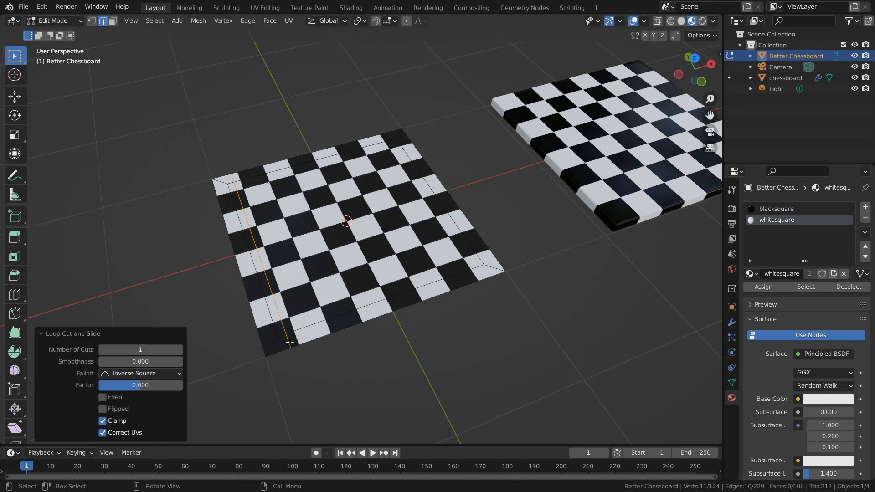
mouse_move(325, 311)
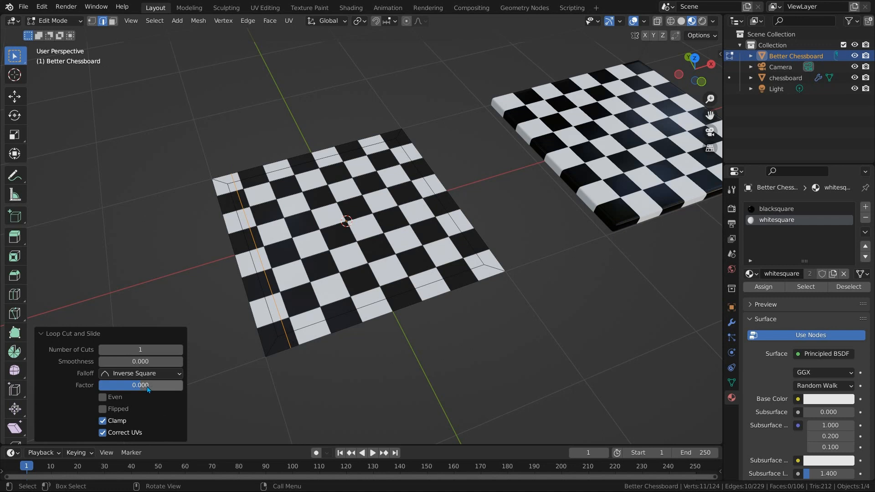
mouse_move(140, 384)
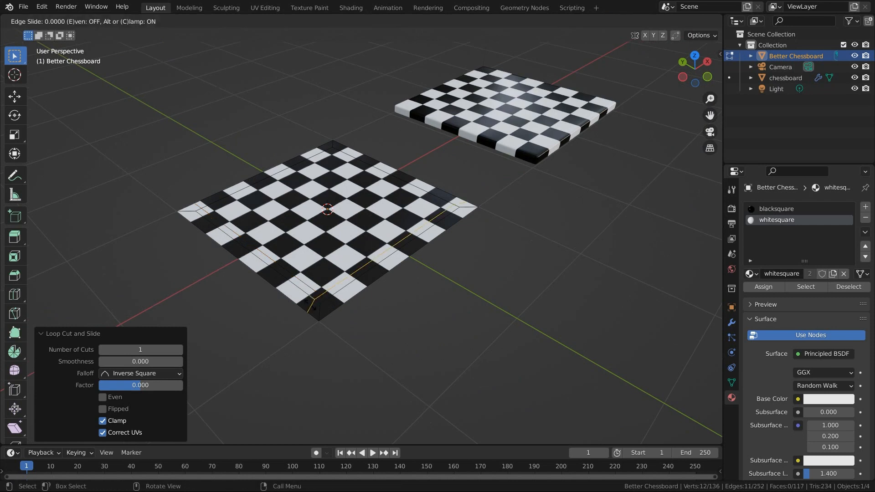
key(e)
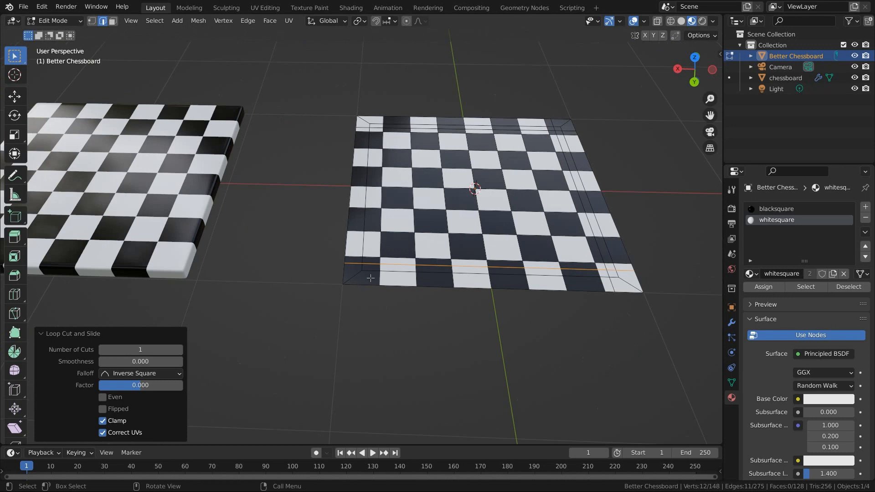
mouse_move(370, 276)
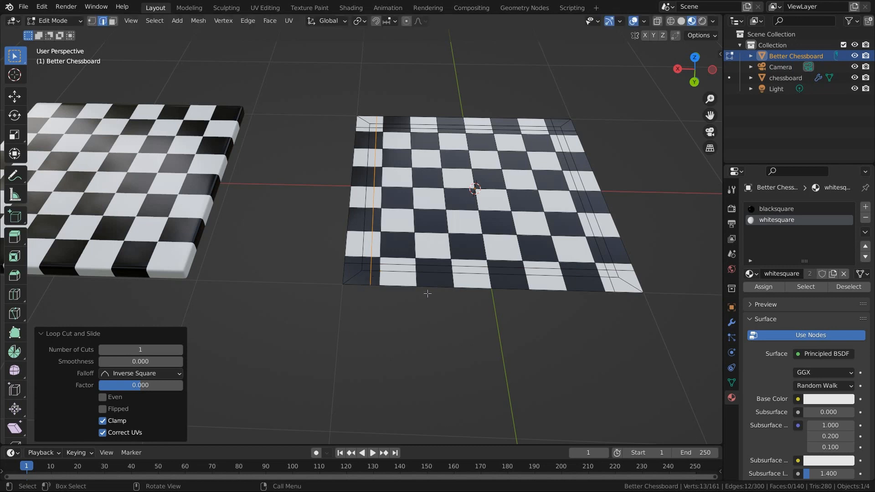
mouse_move(418, 277)
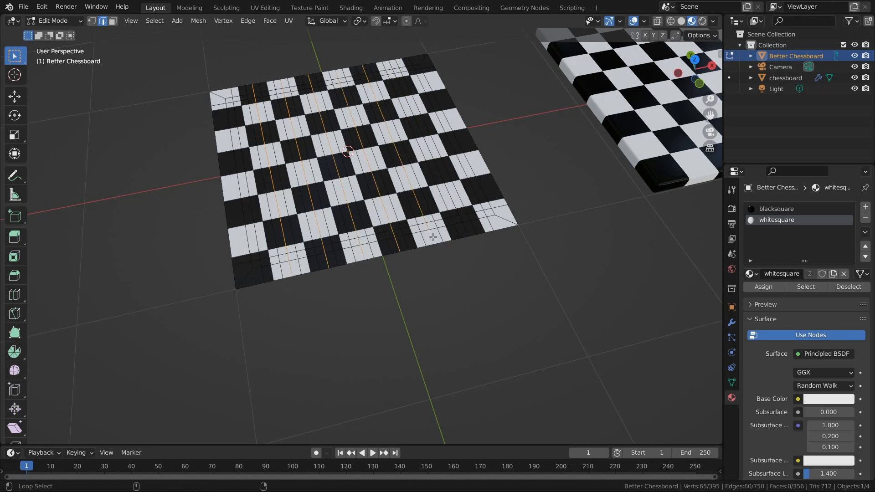
Dissolve the stray vertices and the extra edge loops running through the squares.
key(x)
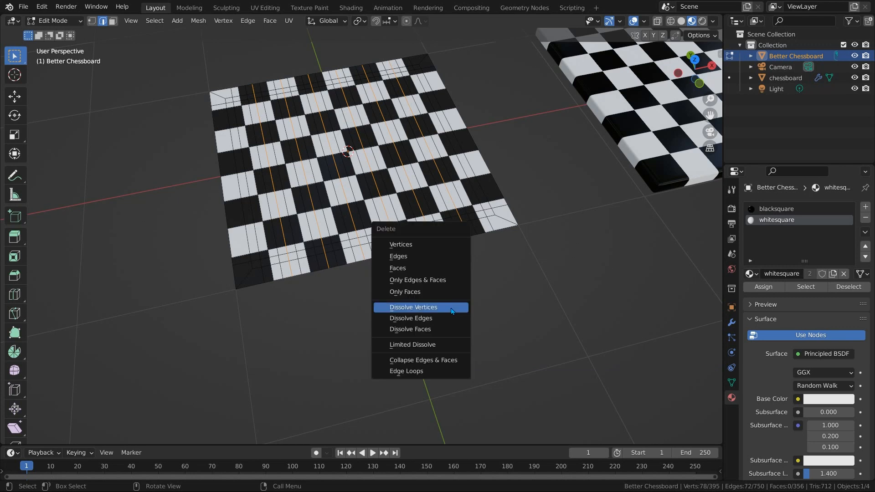
click(411, 318)
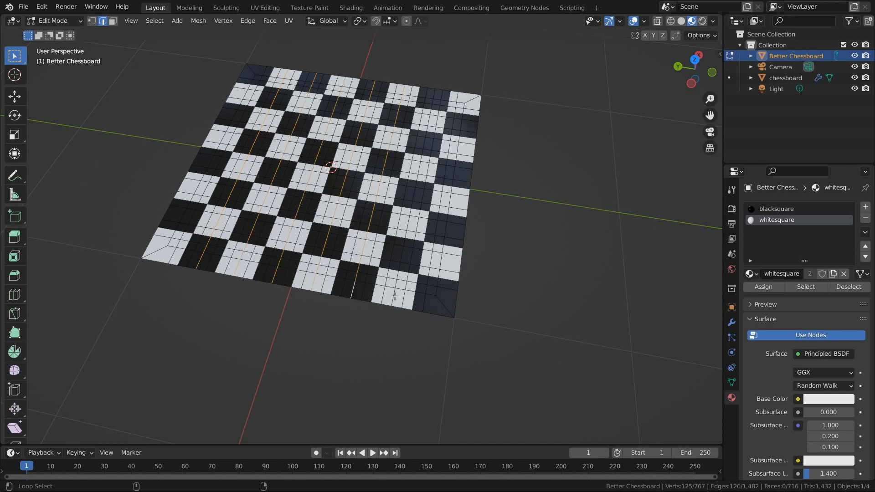
key(x)
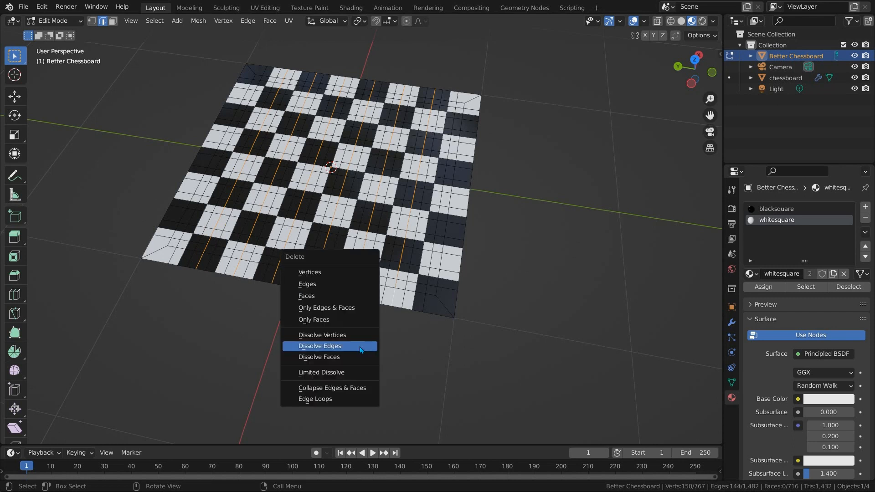
click(320, 346)
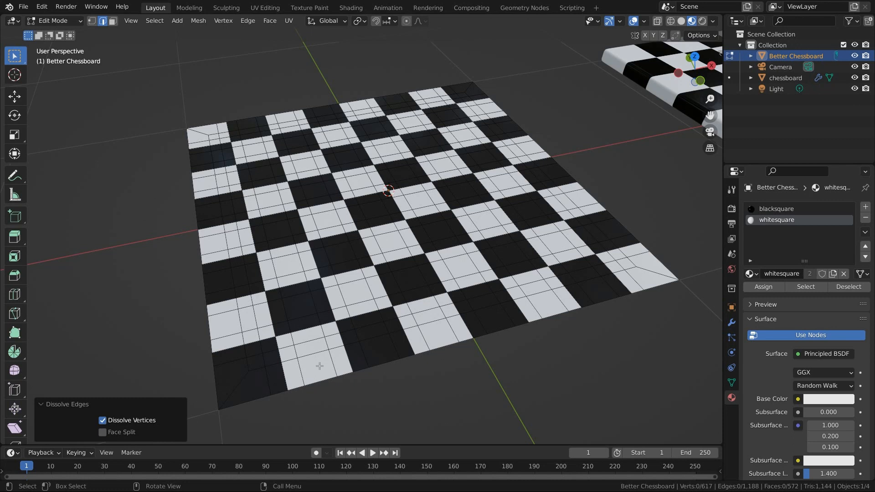
mouse_move(259, 381)
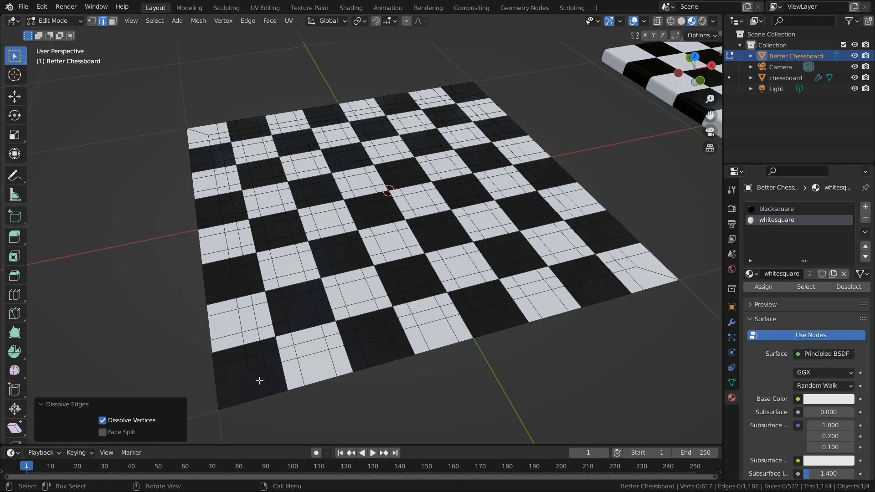
mouse_move(255, 390)
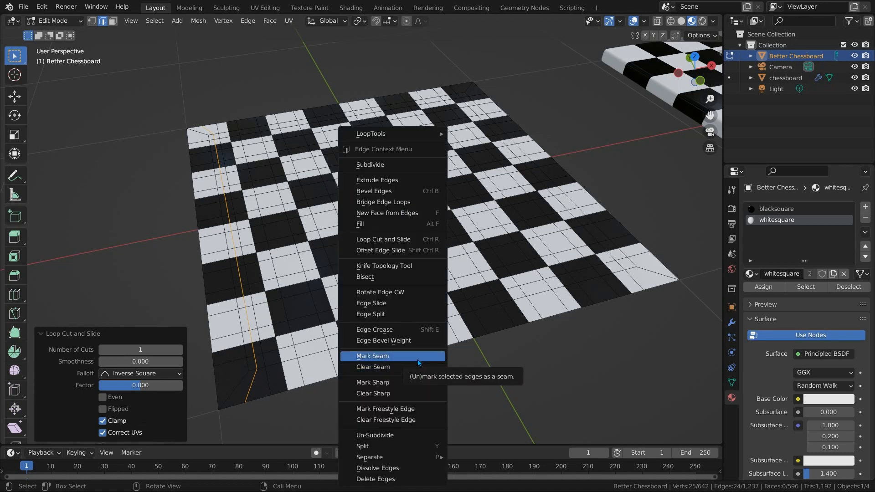
Mark the border edge loops just inside the rim as seams and view the whole board.
click(372, 357)
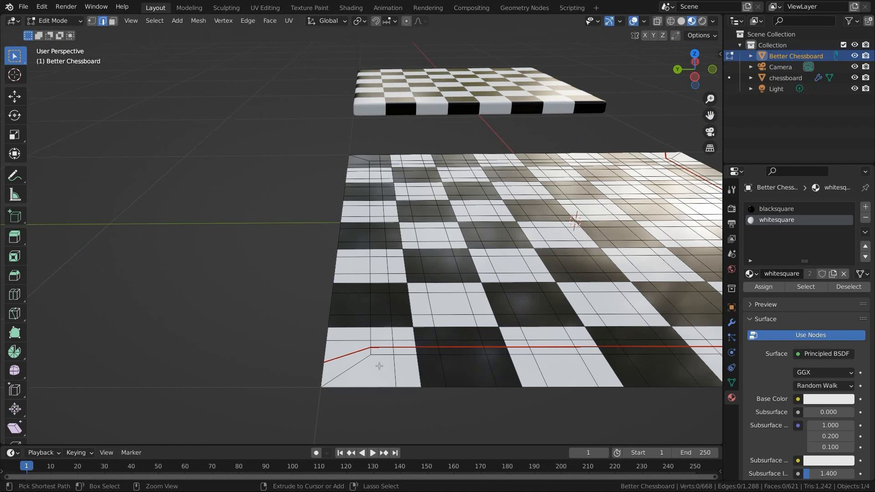
right_click(379, 366)
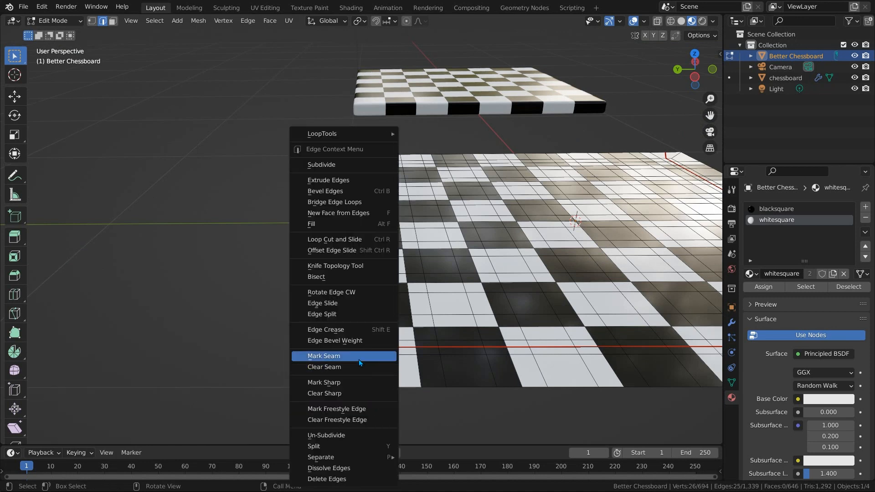
click(324, 357)
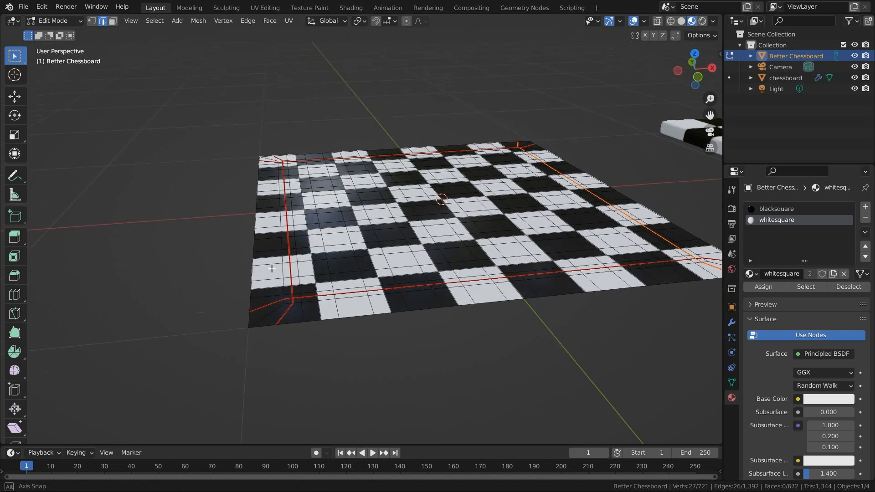
drag(441, 223, 442, 184)
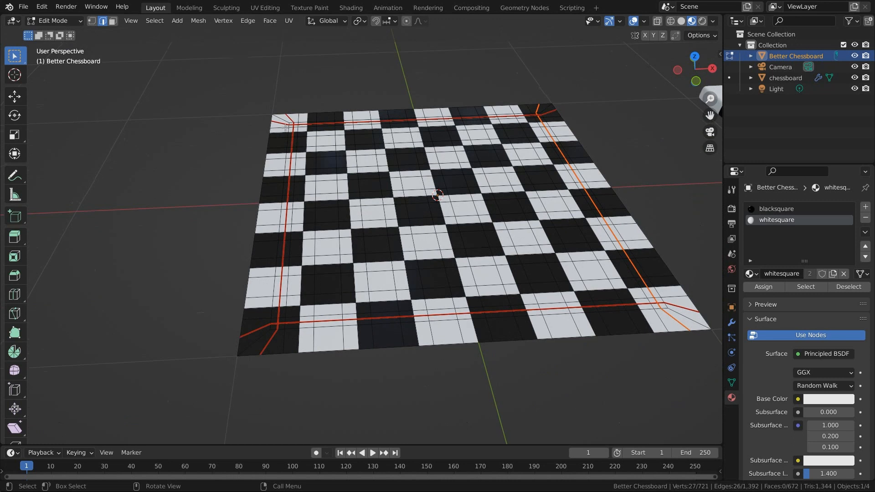
mouse_move(274, 109)
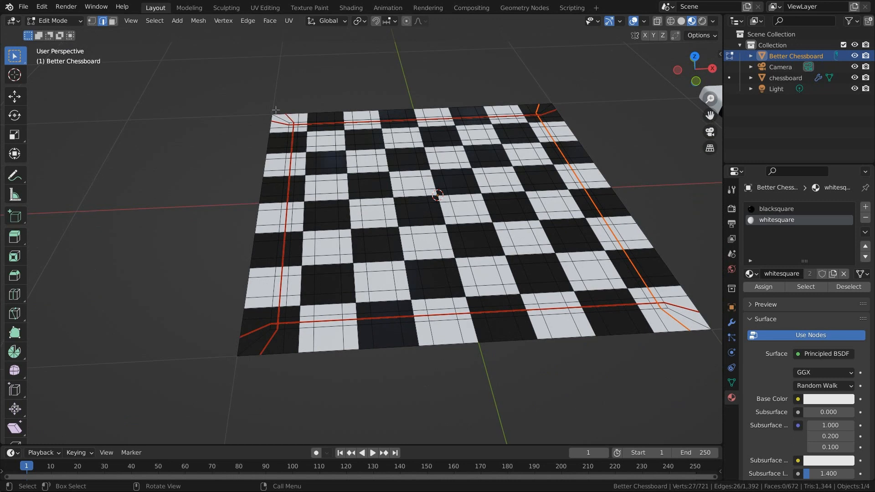
mouse_move(260, 313)
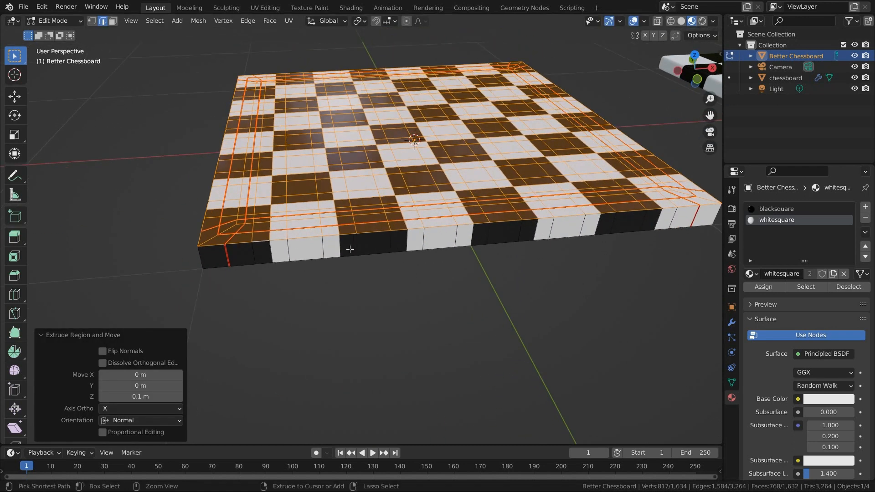
Add a 2-cut loop around the extruded 0.1 m sides and mark those loops as seams.
key(ctrl+r)
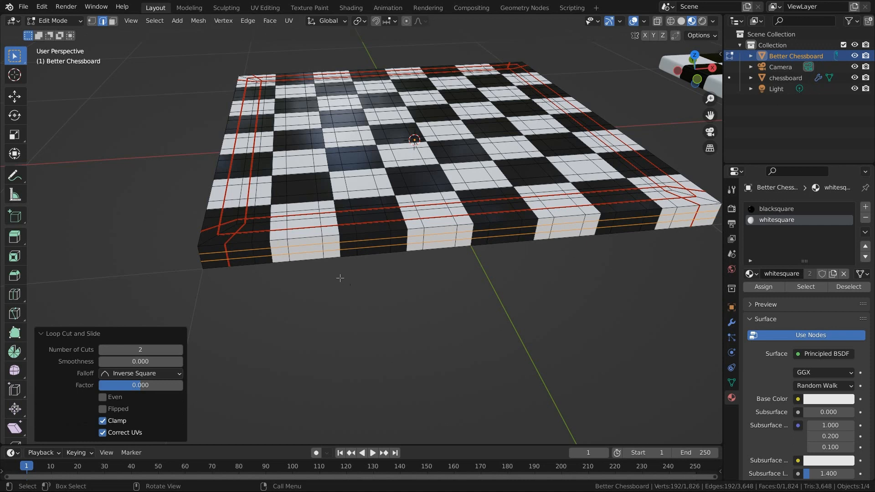
right_click(340, 278)
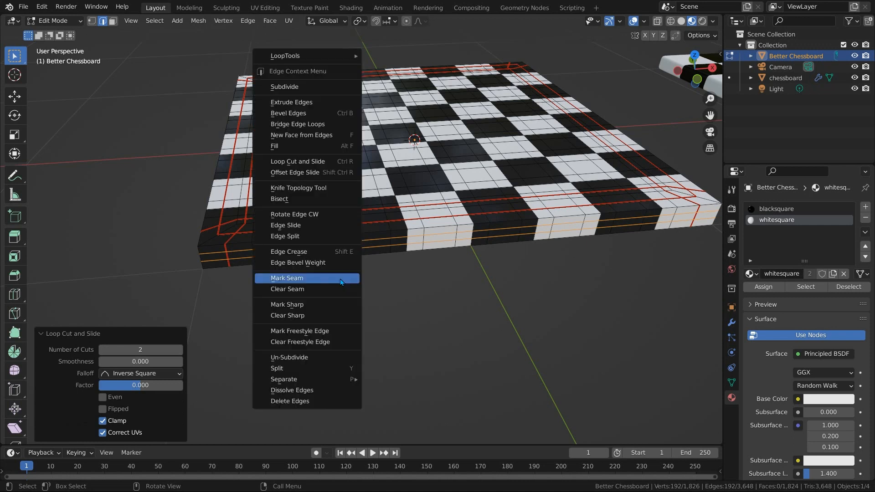
click(287, 278)
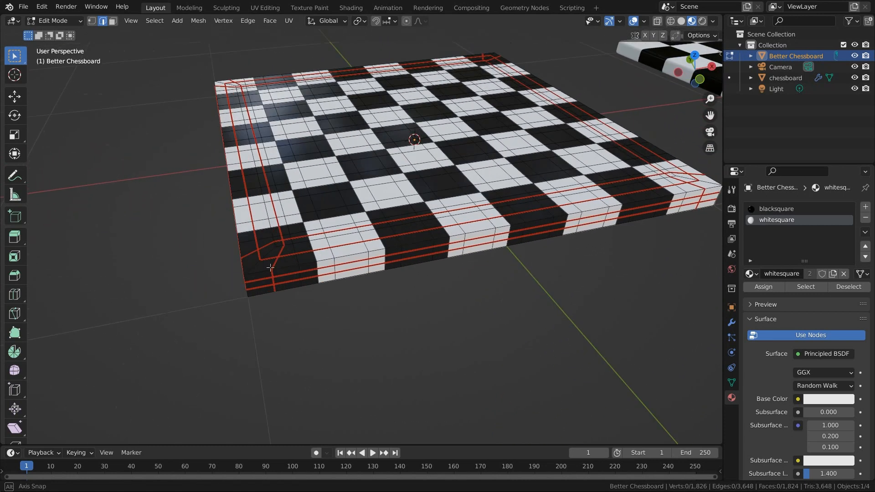
Add level-3 Subdivision smoothing in Object Mode, then scale the side loops along Z.
key(Tab)
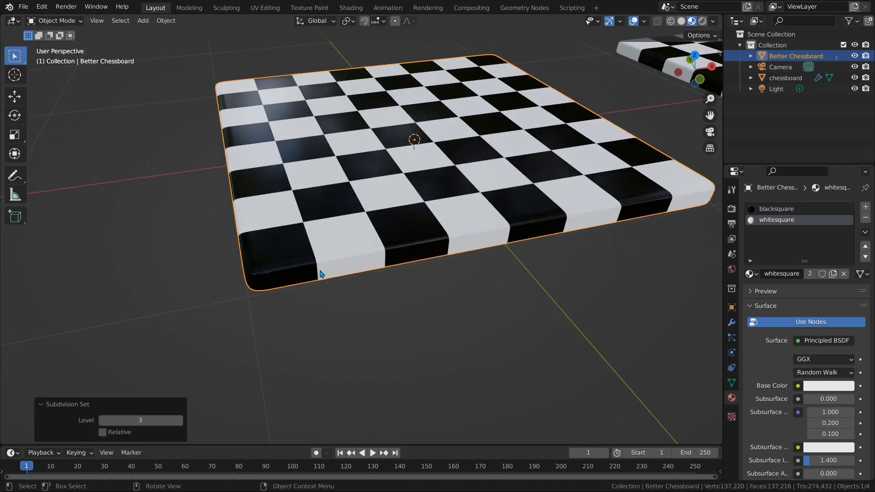
right_click(321, 273)
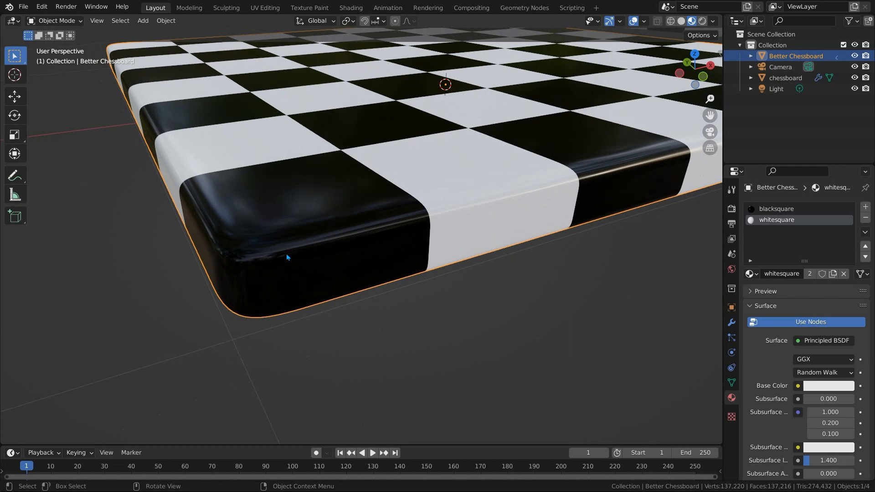
mouse_move(290, 209)
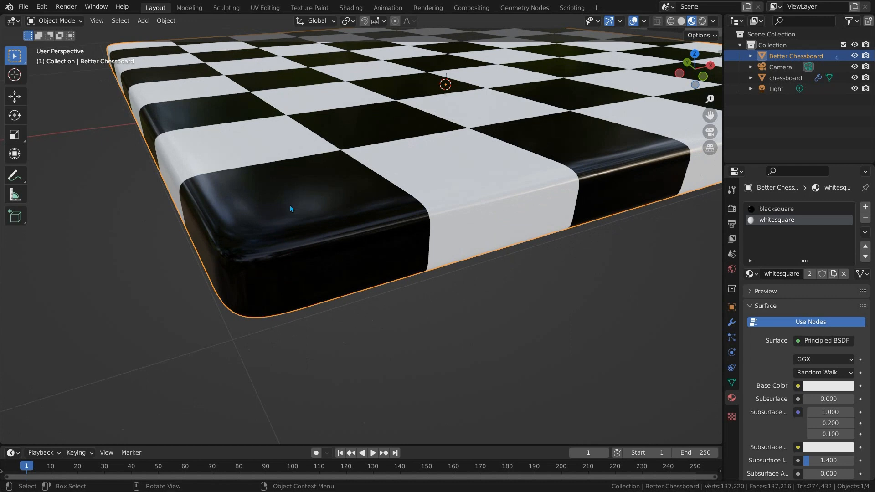
mouse_move(281, 224)
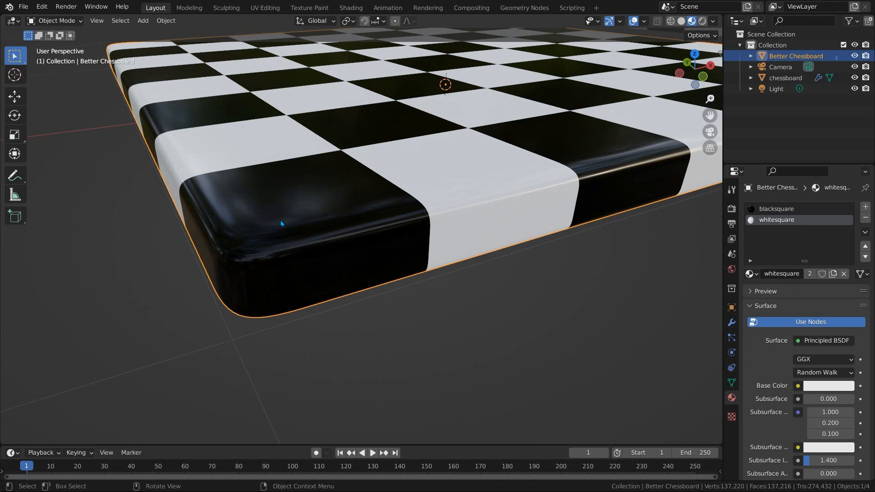
key(Tab)
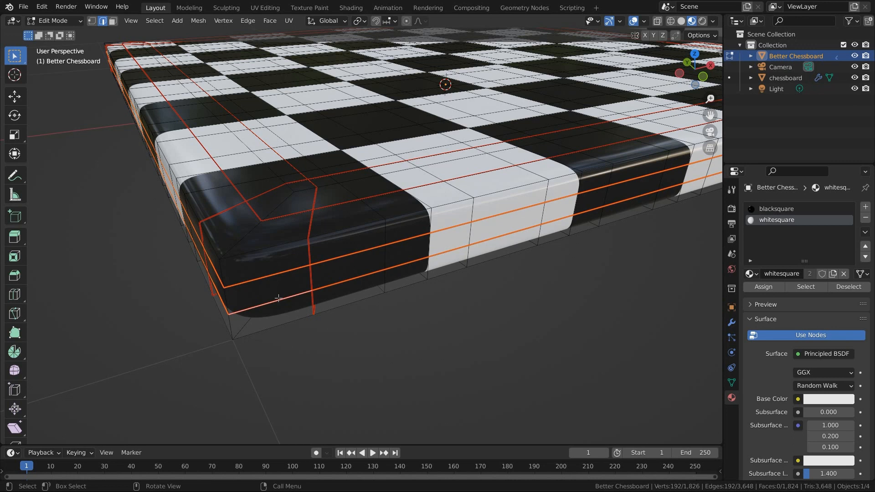
key(g)
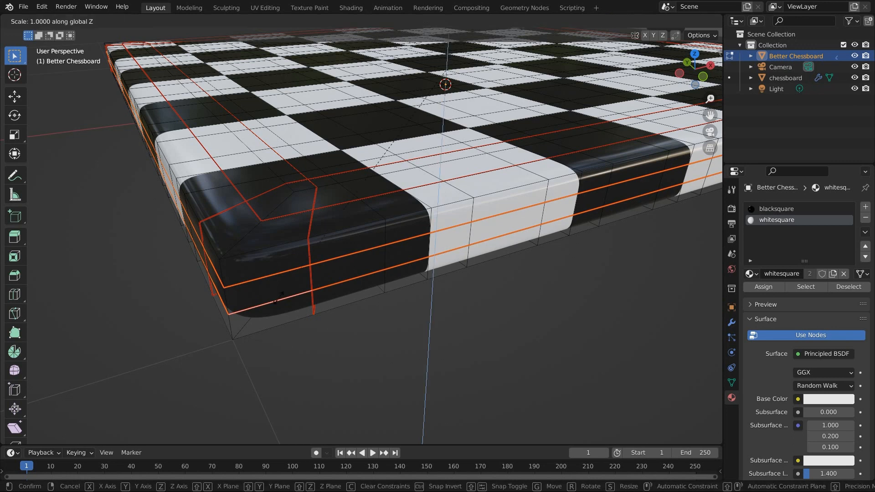
mouse_move(533, 442)
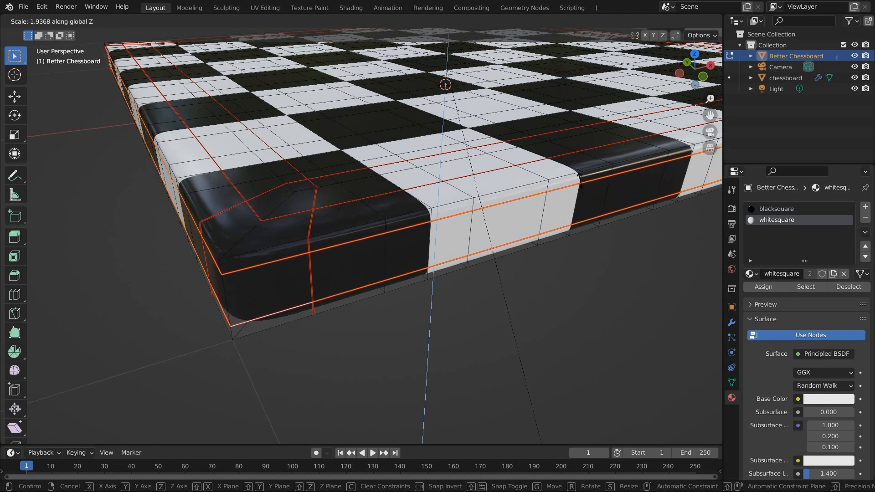
mouse_move(585, 234)
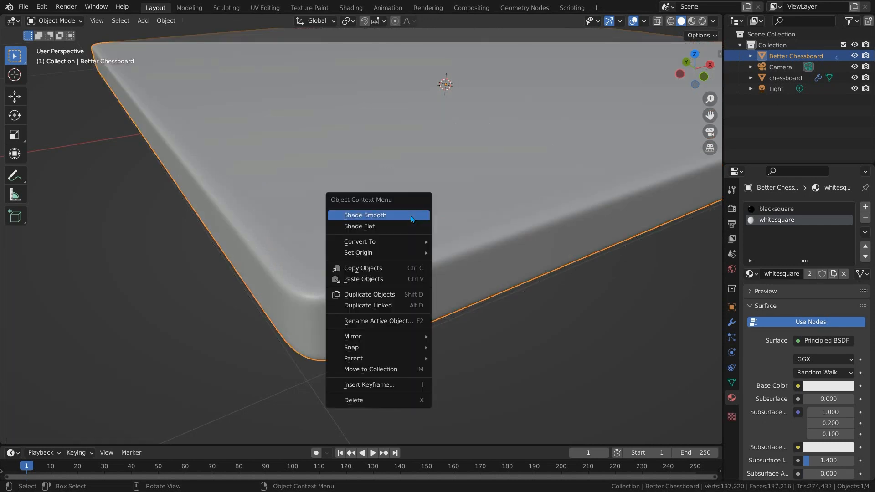
Shade the board smooth, compare the old board's corner, and return to Material Preview.
click(365, 215)
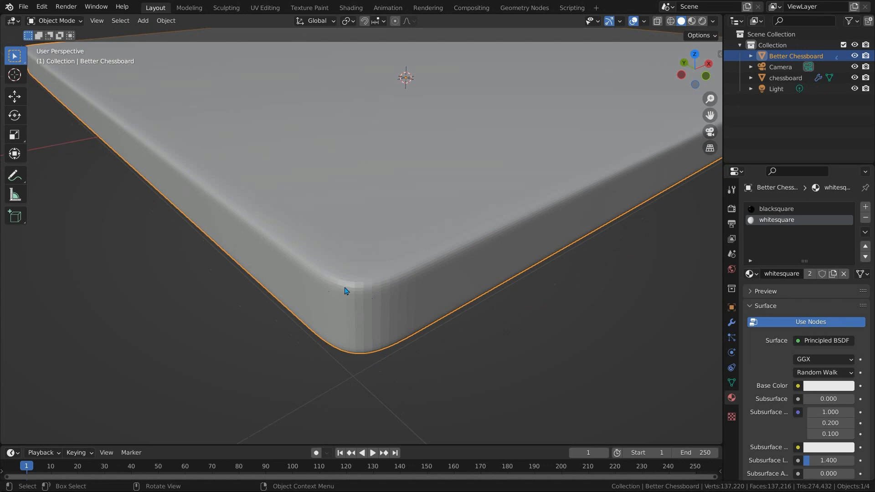
scroll(down, 3)
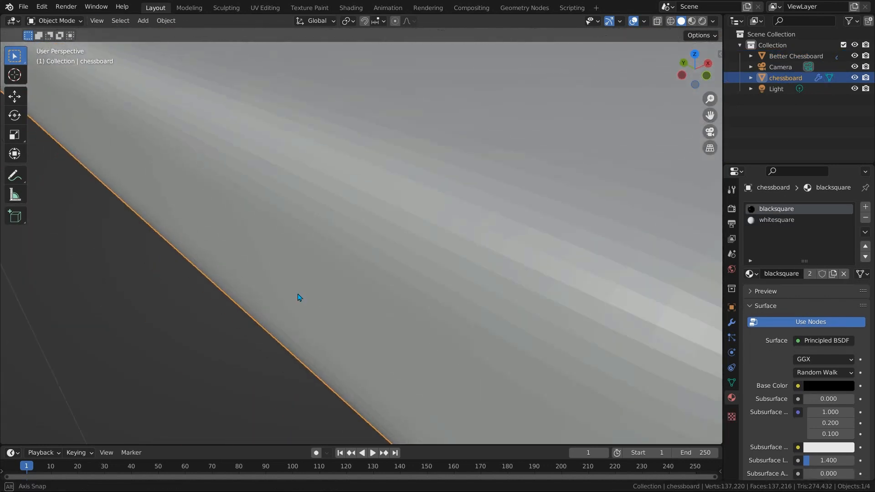
drag(297, 298, 329, 304)
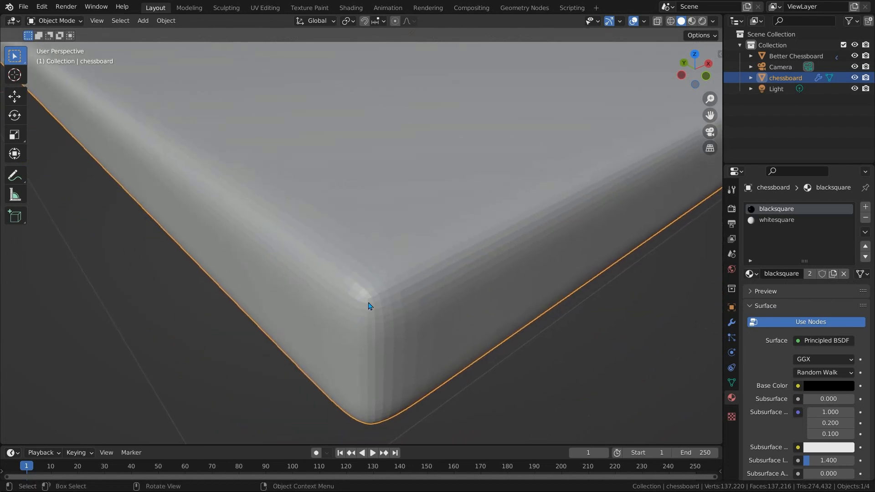
scroll(down, 3)
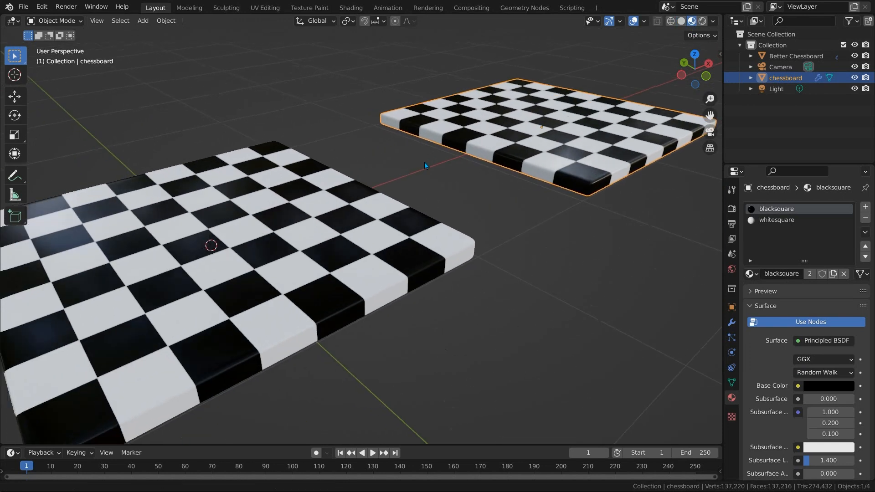
click(795, 56)
text(60)
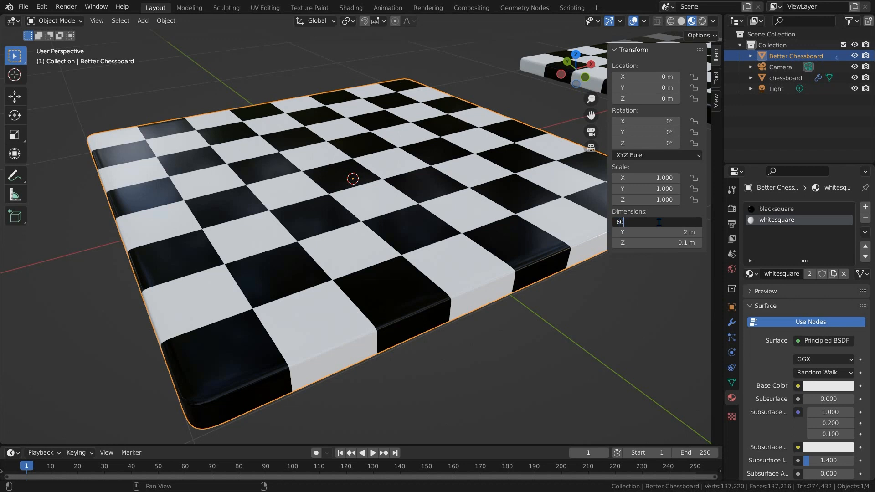
Set the board to 60 cm square with scale 0.300 and apply all transforms.
text(c)
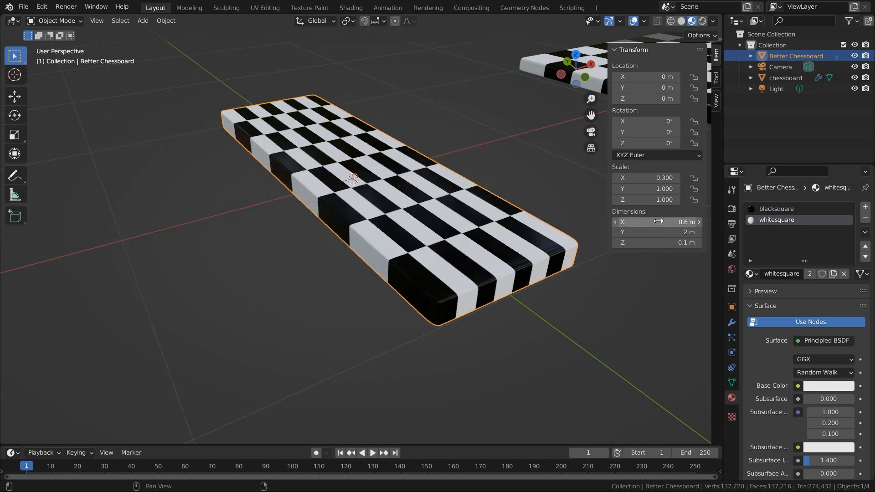
mouse_move(647, 178)
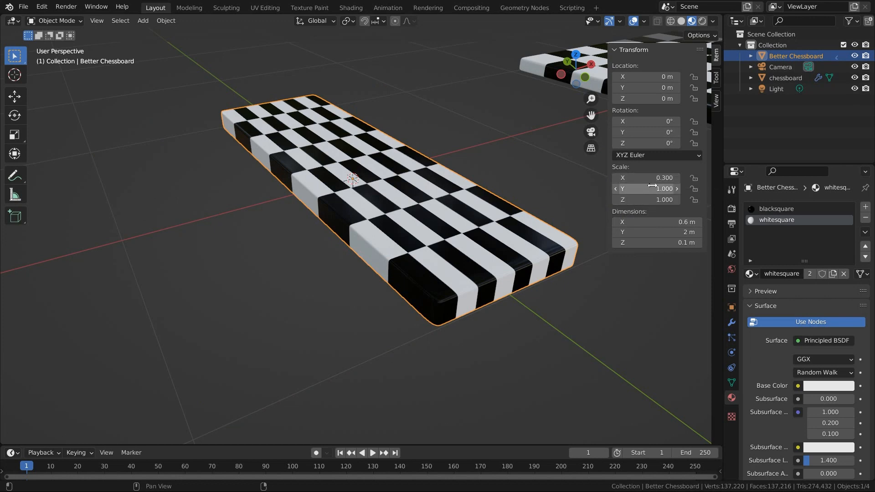
text(0.300)
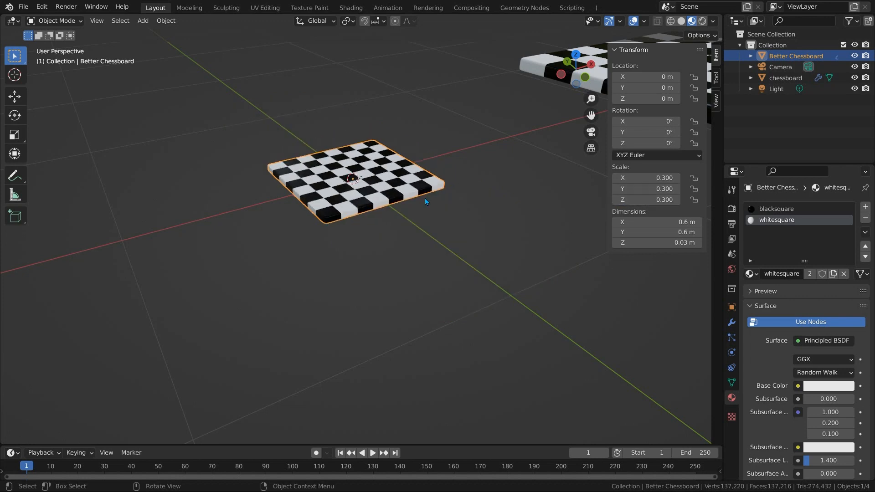
mouse_move(436, 220)
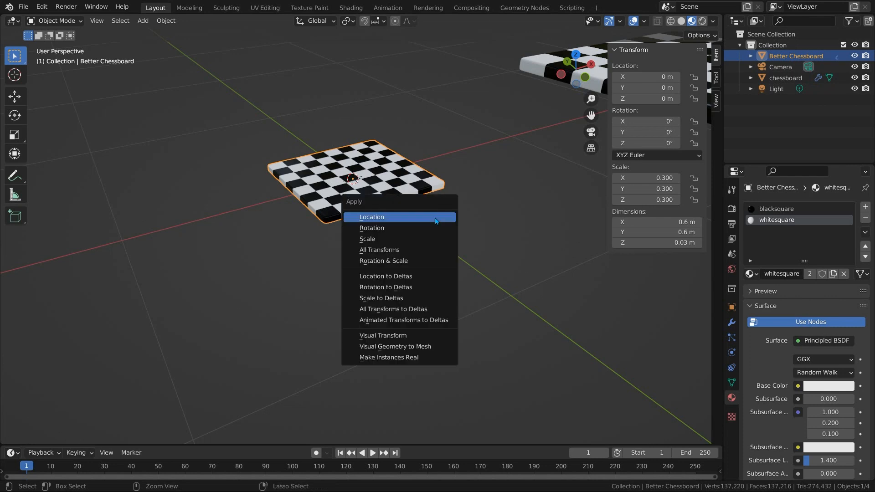
mouse_move(391, 250)
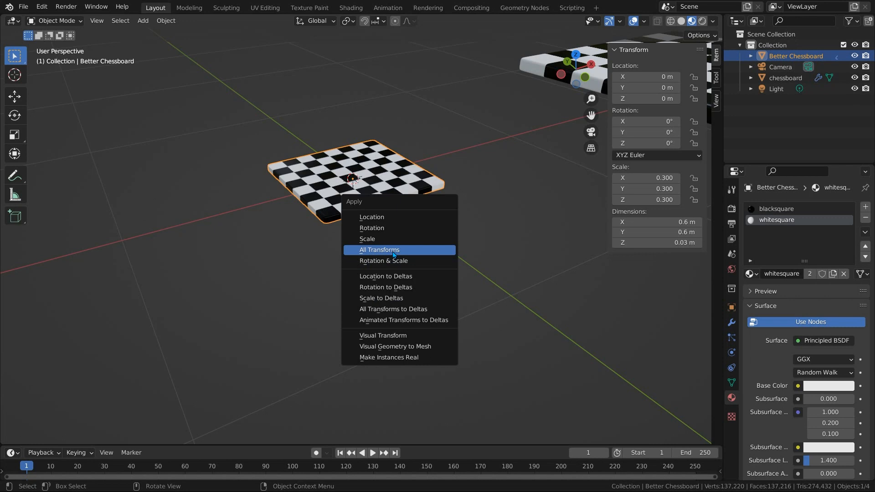
click(379, 250)
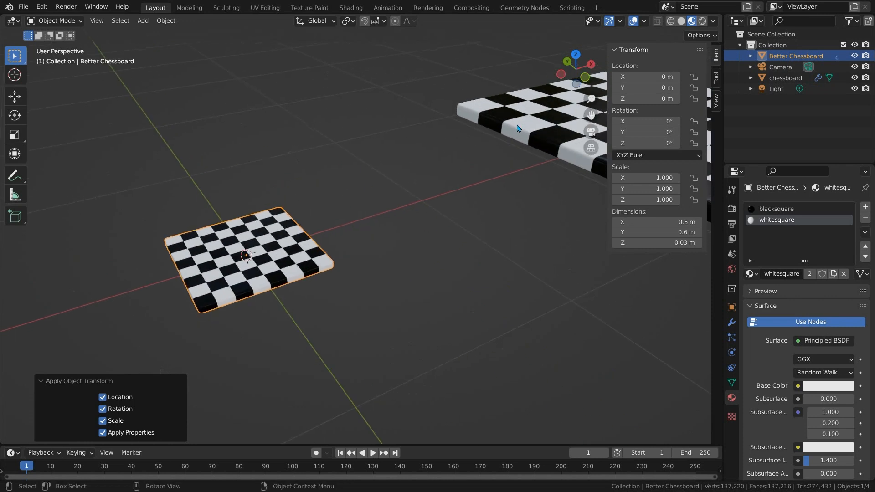
Save the scene as chessboard.blend.
click(23, 6)
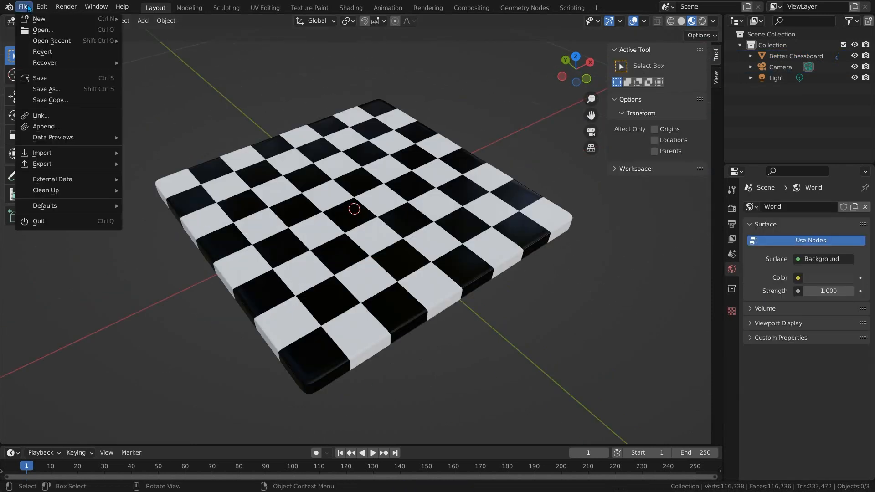
click(39, 78)
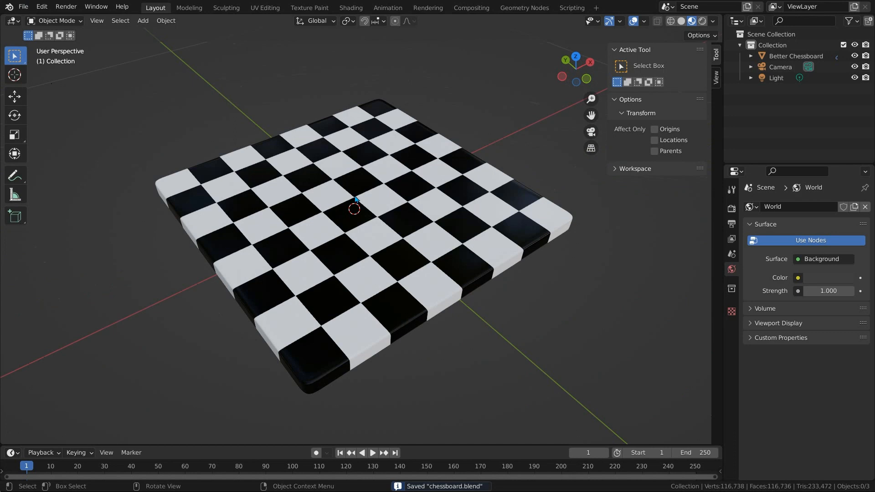